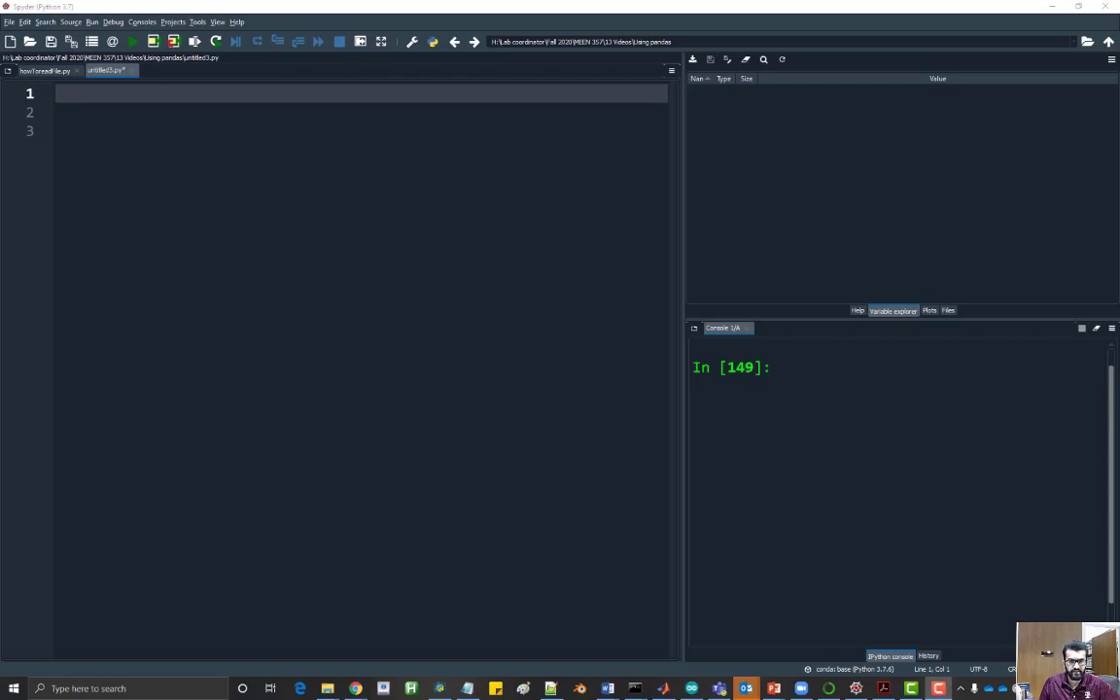
{"action": "mouse_move", "coordinate": [471, 290]}
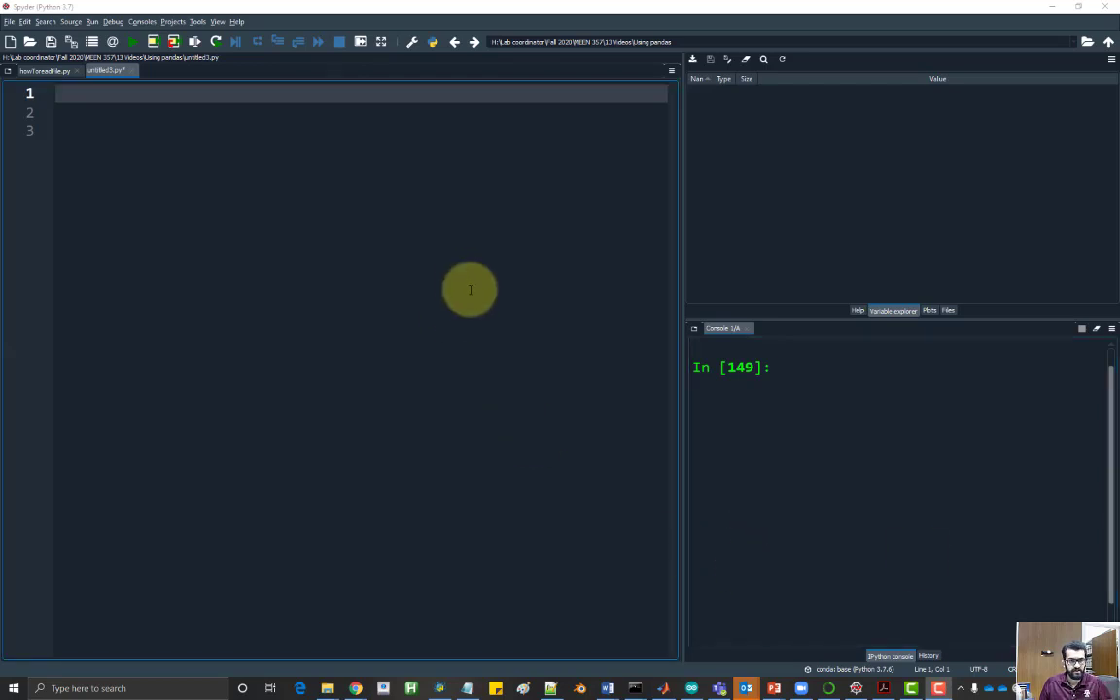
{"action": "mouse_move", "coordinate": [261, 105]}
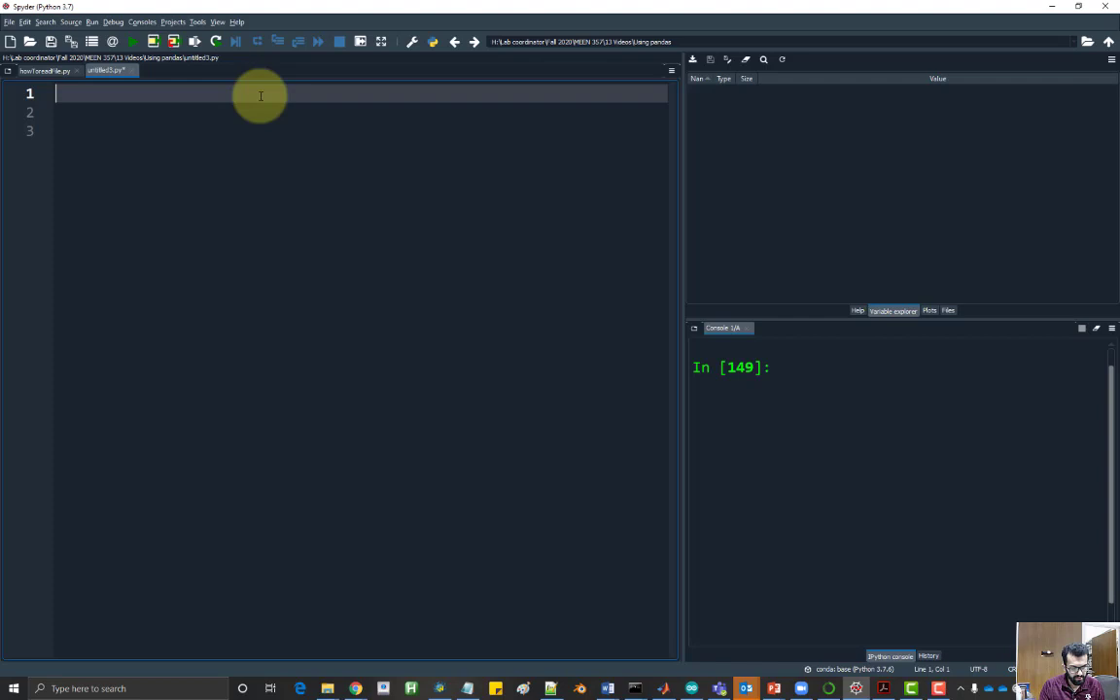
Step: Write the two list definitions x = [1,2,3,4] and y = [4,2,8,9] in the editor
{"action": "type", "text": "x ="}
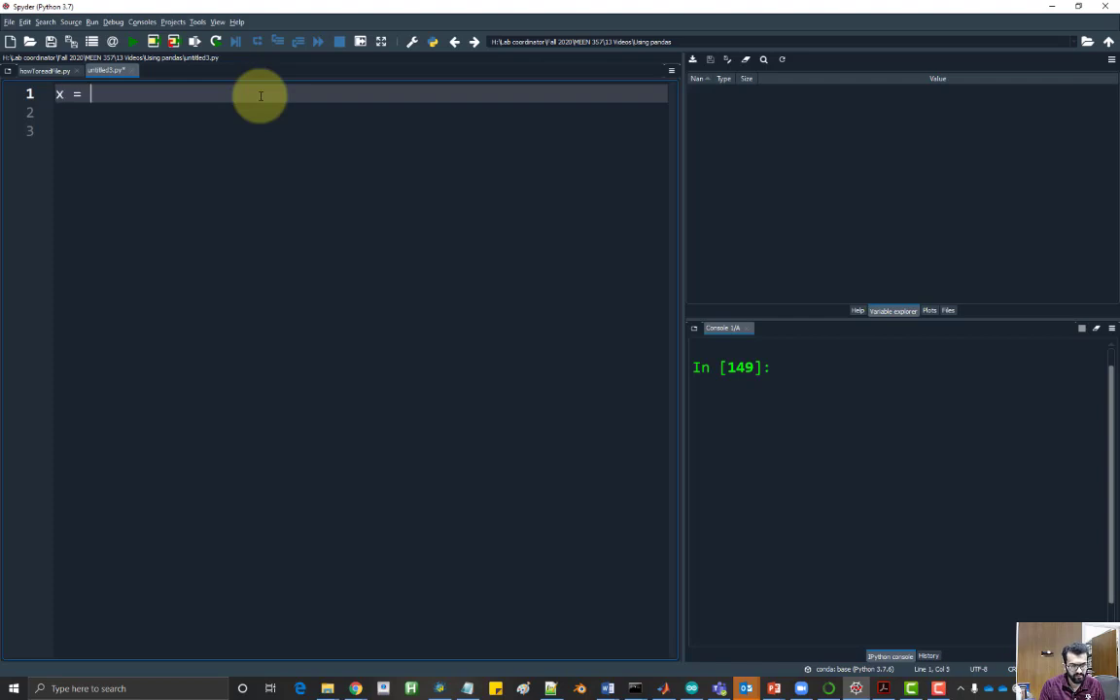
{"action": "type", "text": "[1,2,3]"}
{"action": "left_click", "coordinate": [362, 113]}
{"action": "type", "text": "y"}
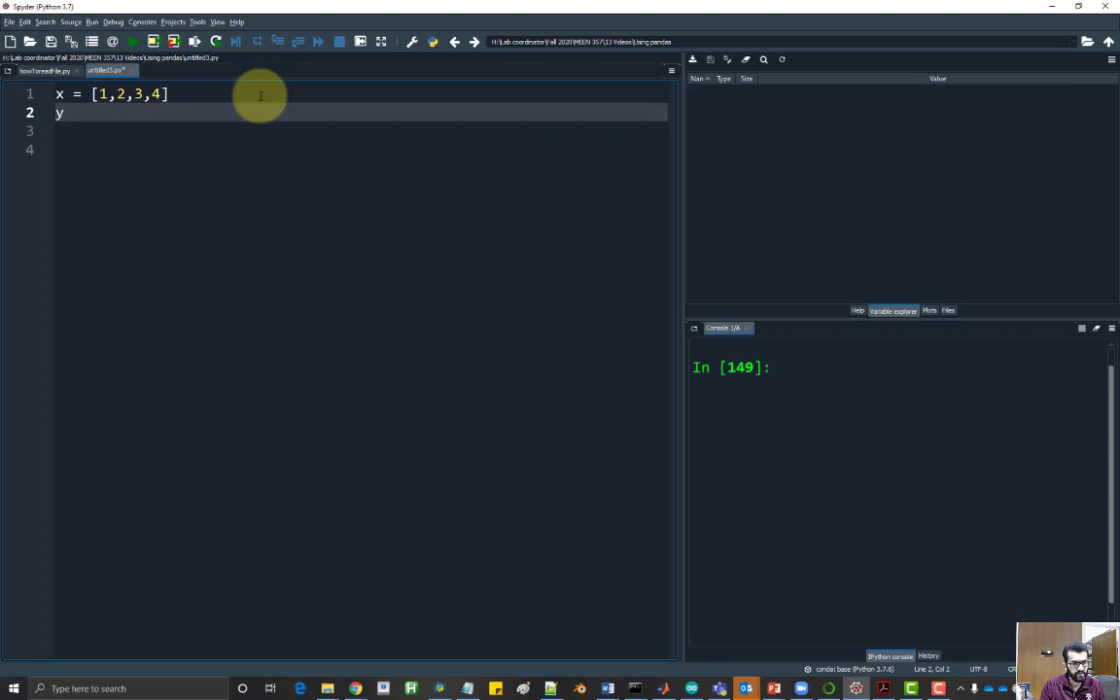
{"action": "type", "text": "= []"}
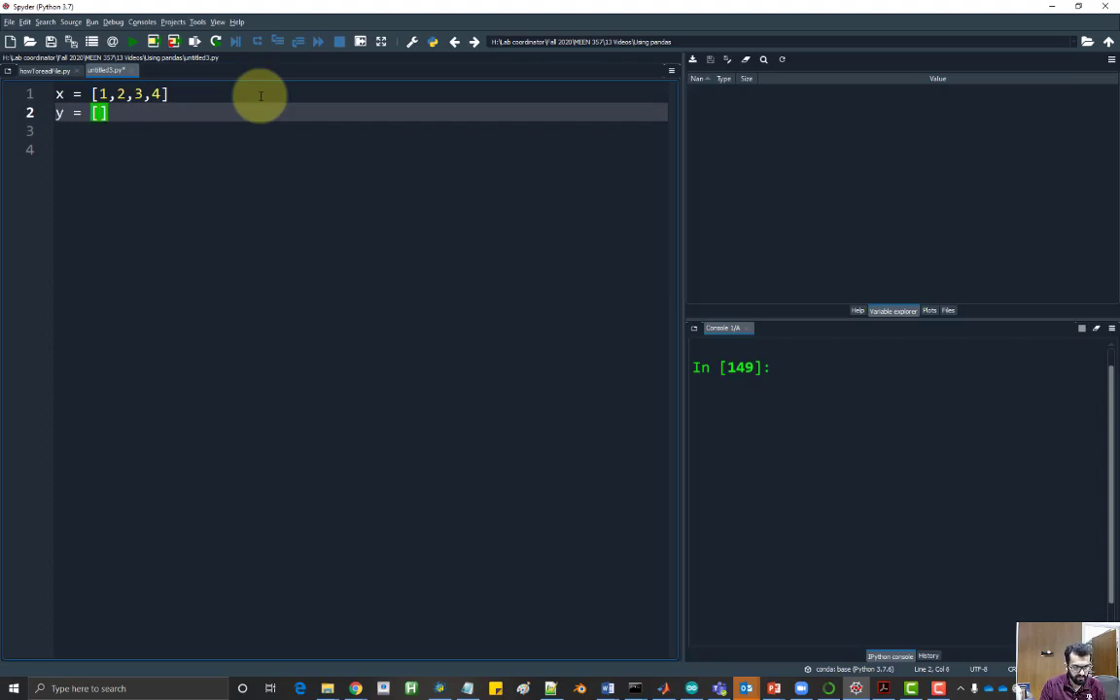
{"action": "type", "text": "4,2,8,"}
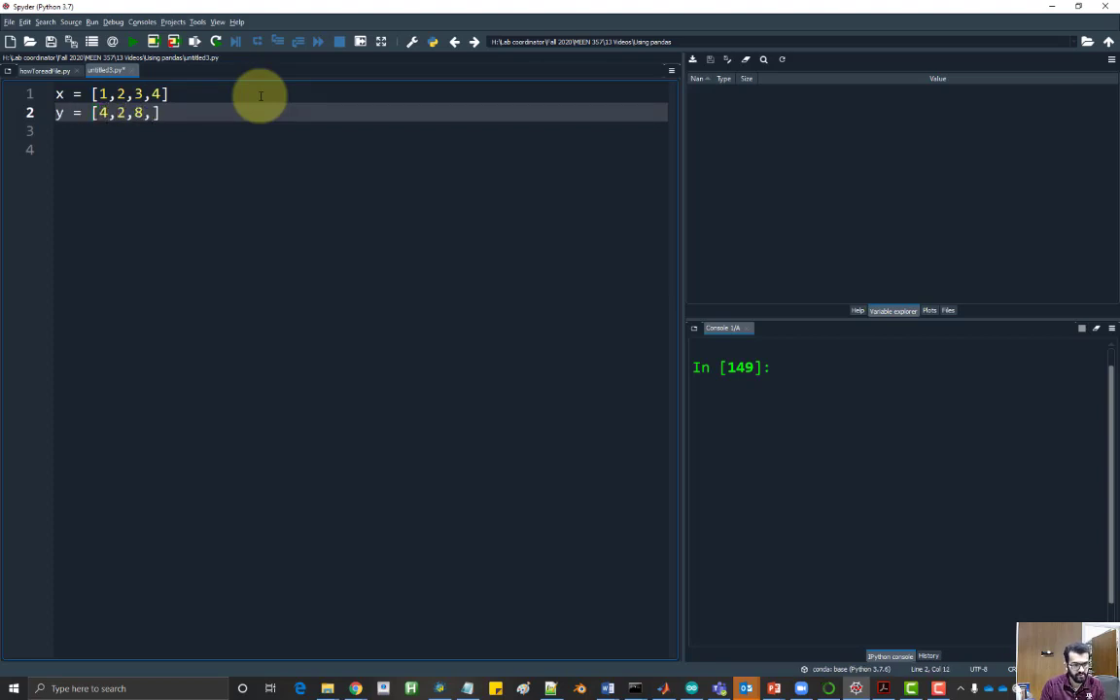
{"action": "type", "text": "2"}
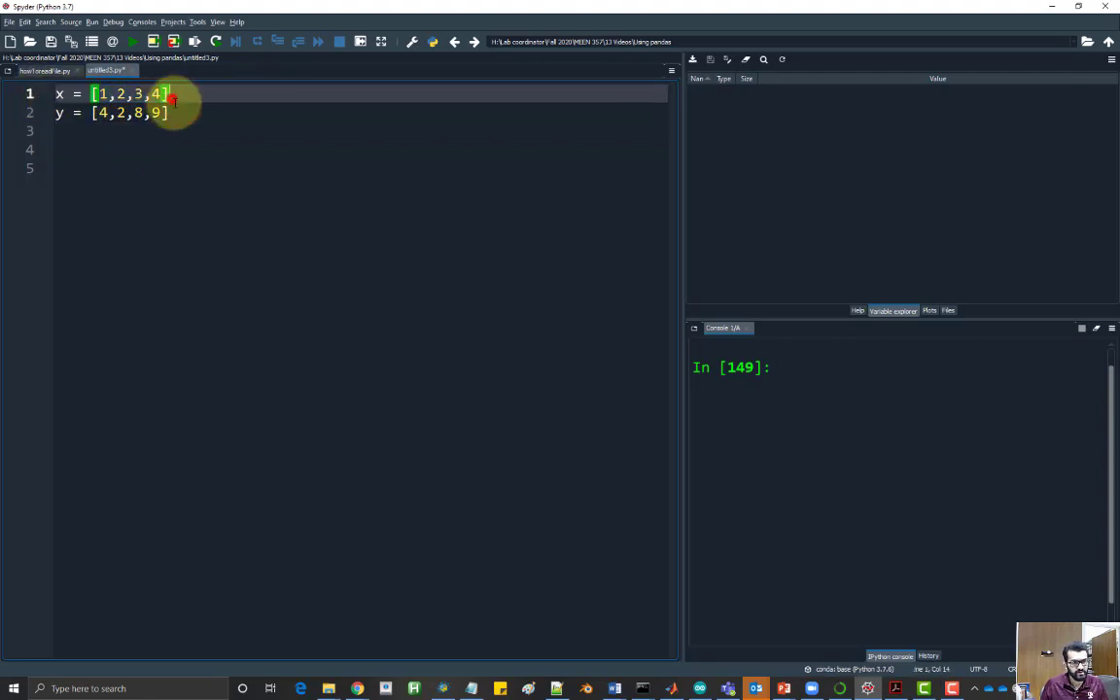
Step: Run both list lines from the editor and evaluate x+y in the console to get the eight-item list
{"action": "right_click", "coordinate": [146, 94]}
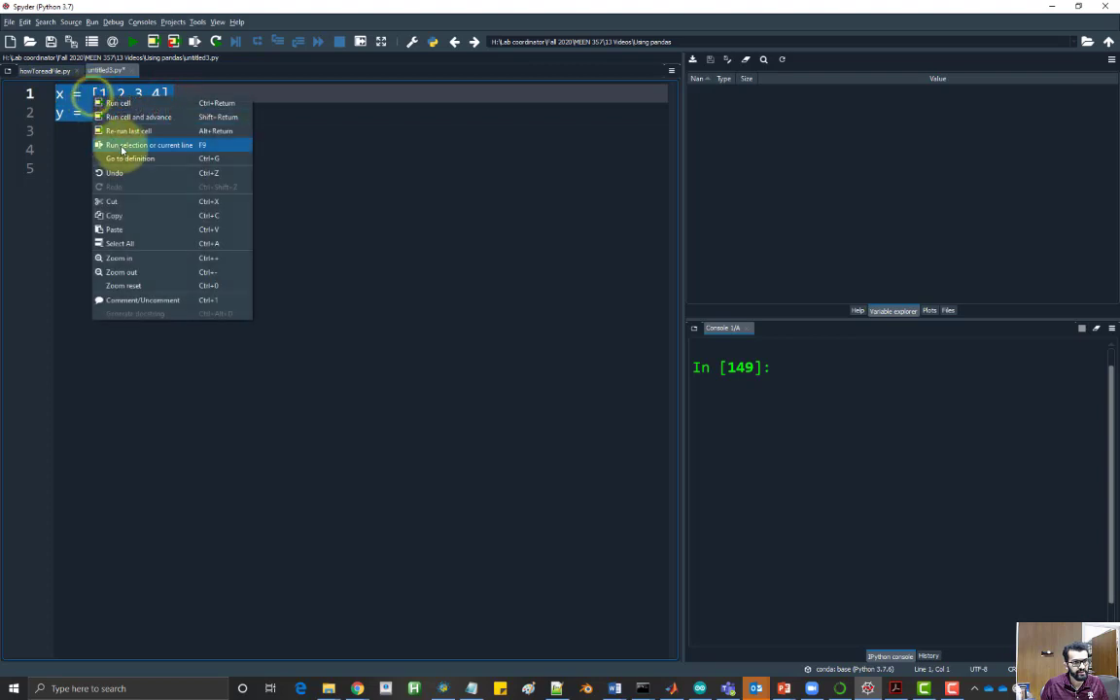
{"action": "left_click", "coordinate": [148, 144]}
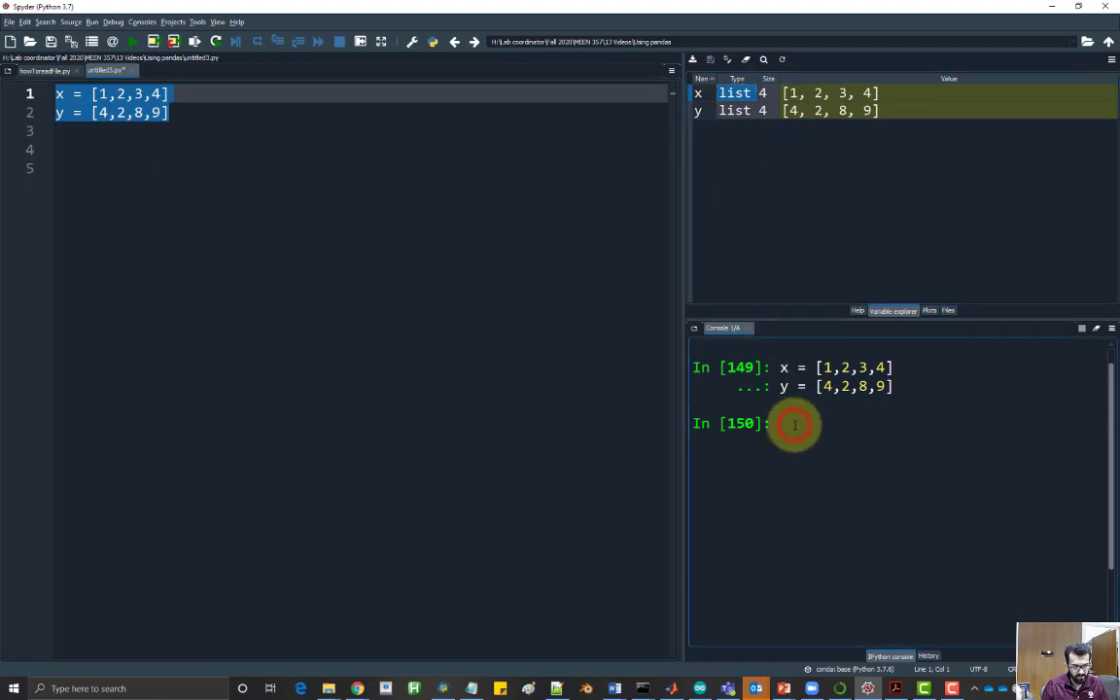
{"action": "type", "text": "x+y"}
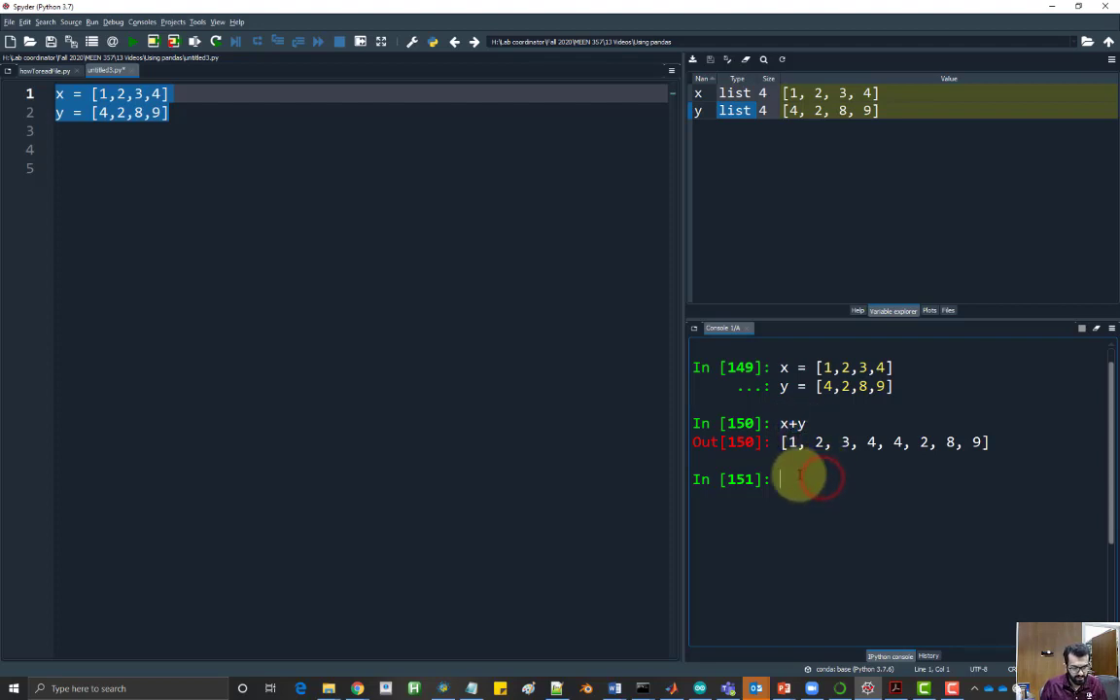
Step: Evaluate x-y and x*y in the console to see the TypeErrors, then move to the top of the script
{"action": "key", "text": "Return"}
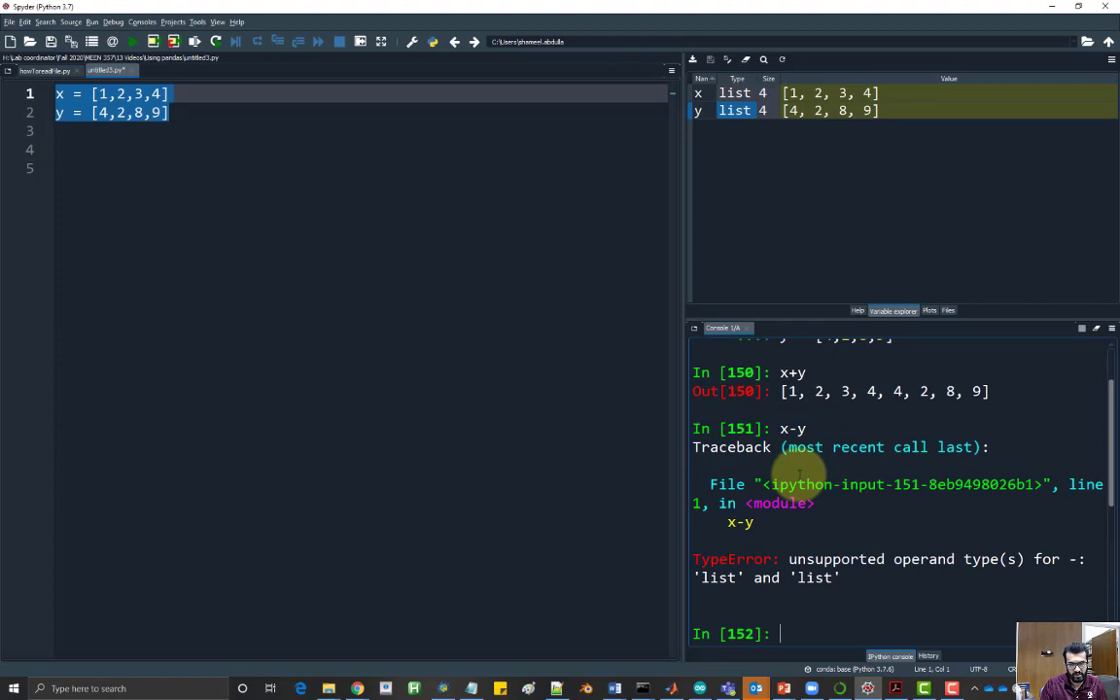
{"action": "type", "text": "x*y"}
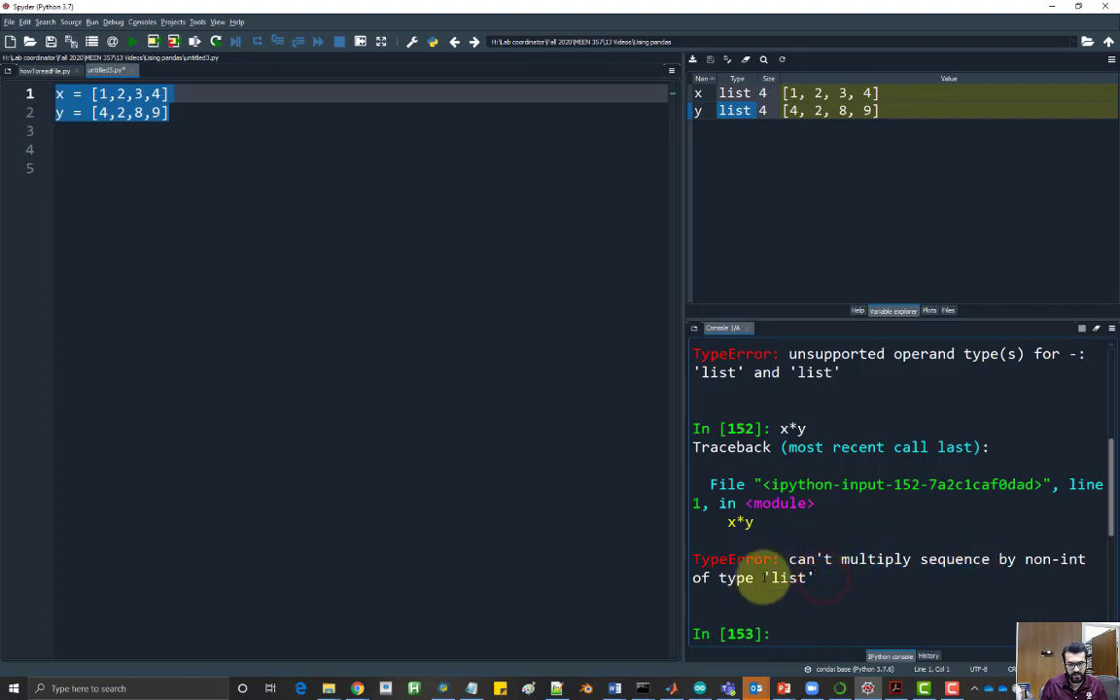
{"action": "left_click", "coordinate": [167, 111]}
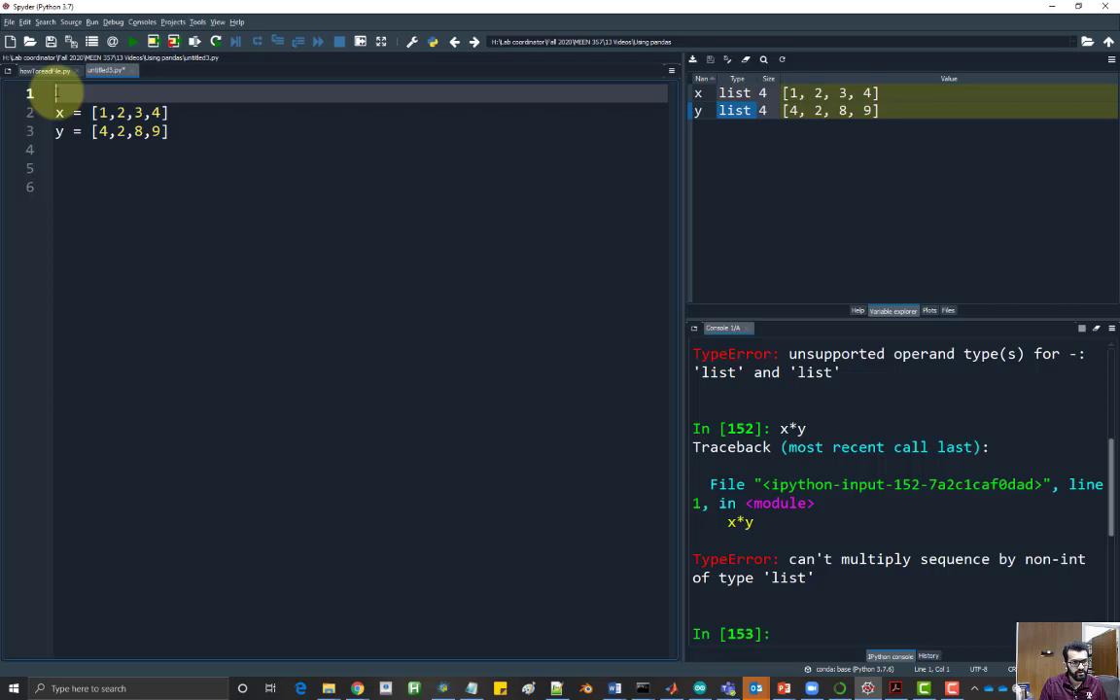
Step: Add import numpy as np as the first line of the script
{"action": "type", "text": "import"}
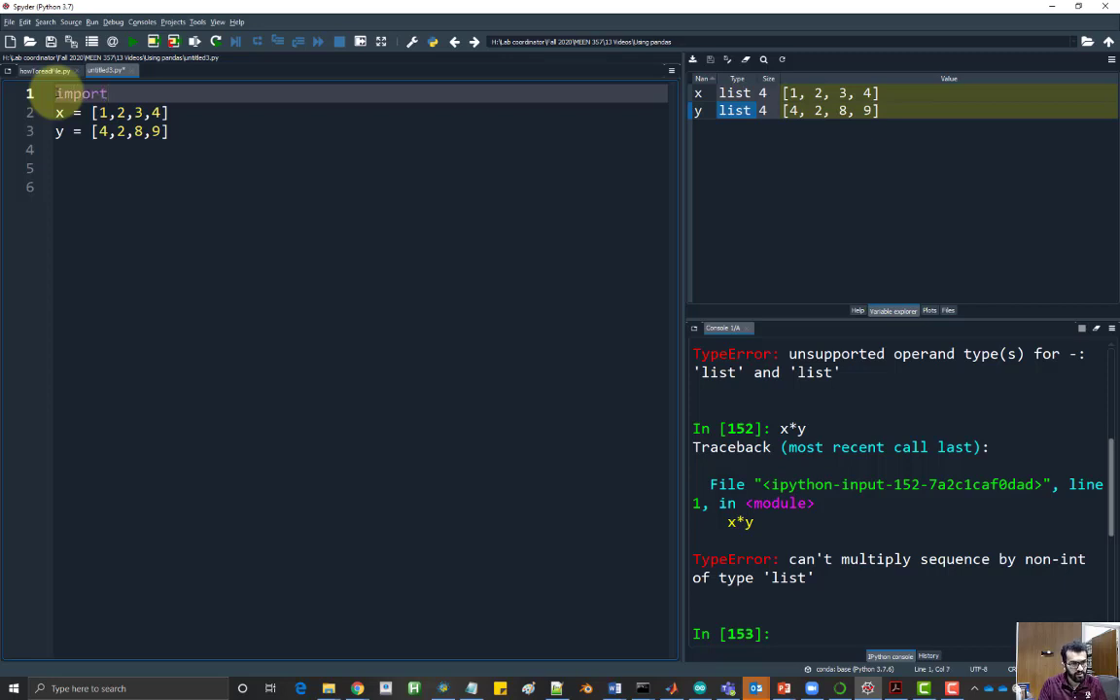
{"action": "type", "text": "numpy as"}
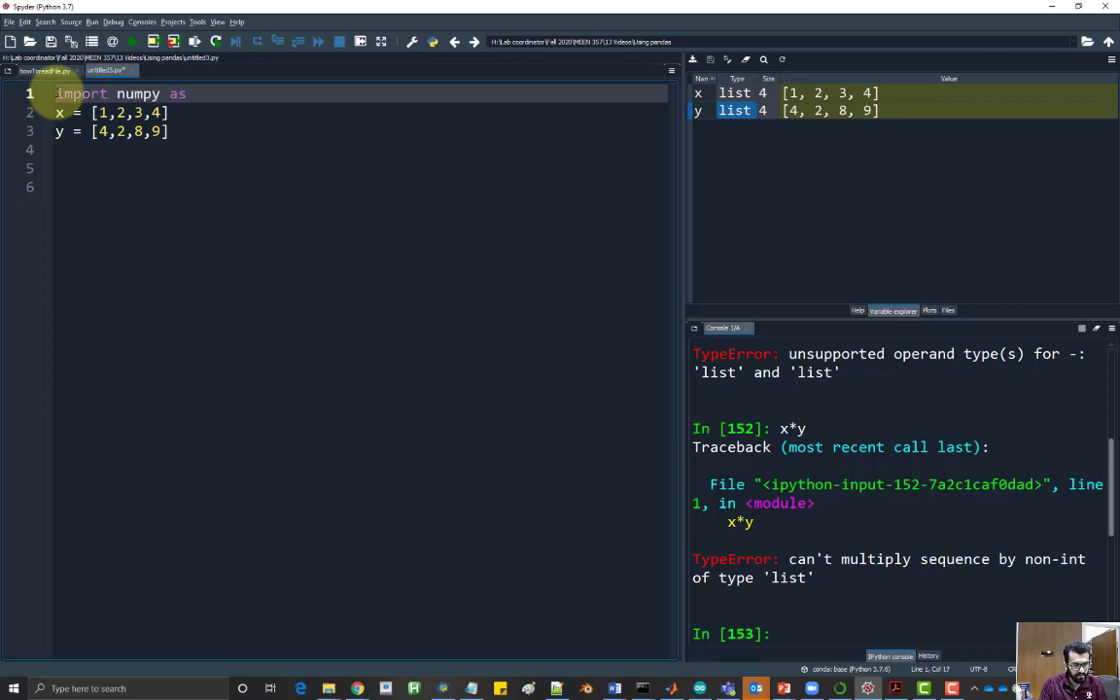
{"action": "type", "text": "np"}
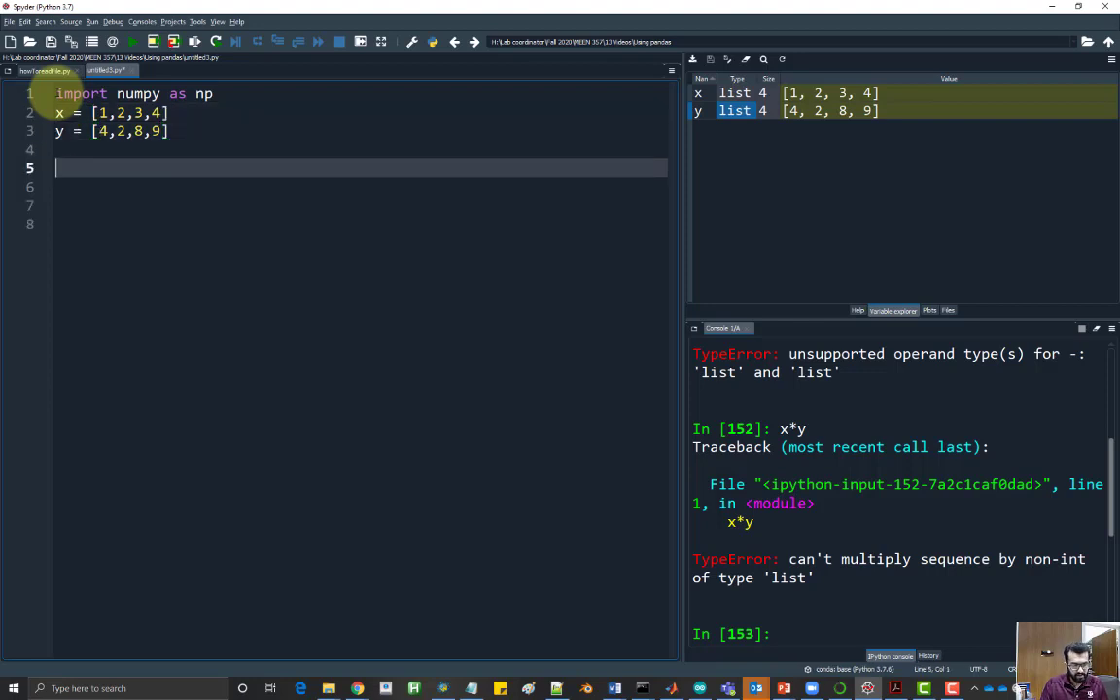
Step: Add the line x = np.array(x) converting the list x to a NumPy array
{"action": "type", "text": "x ="}
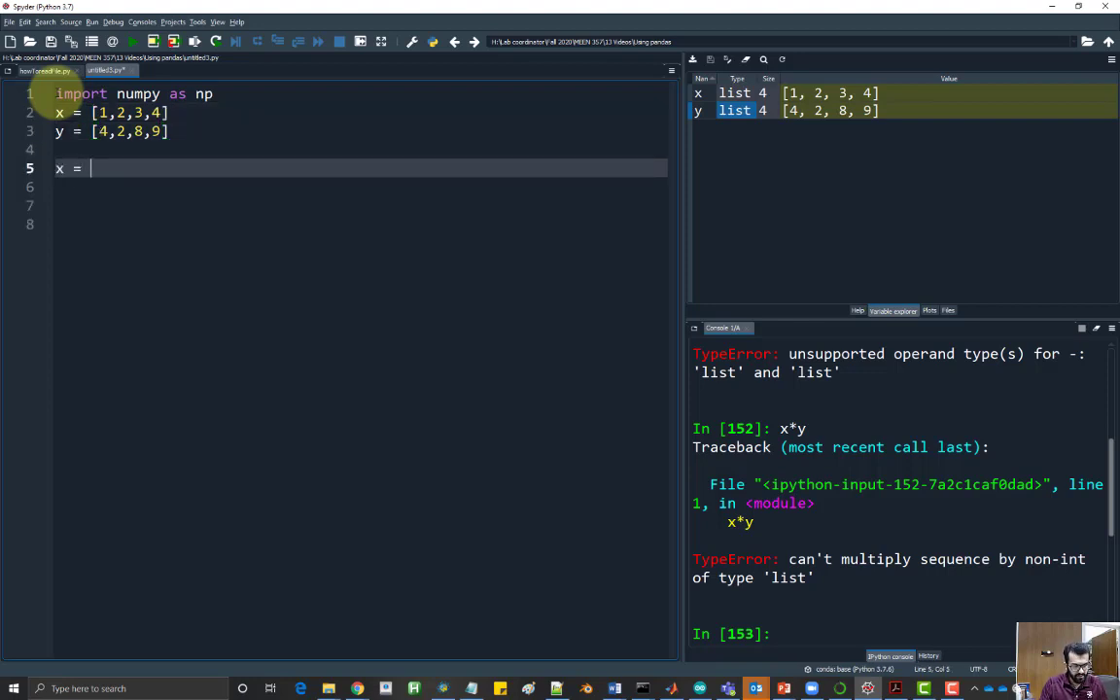
{"action": "type", "text": "np.arr"}
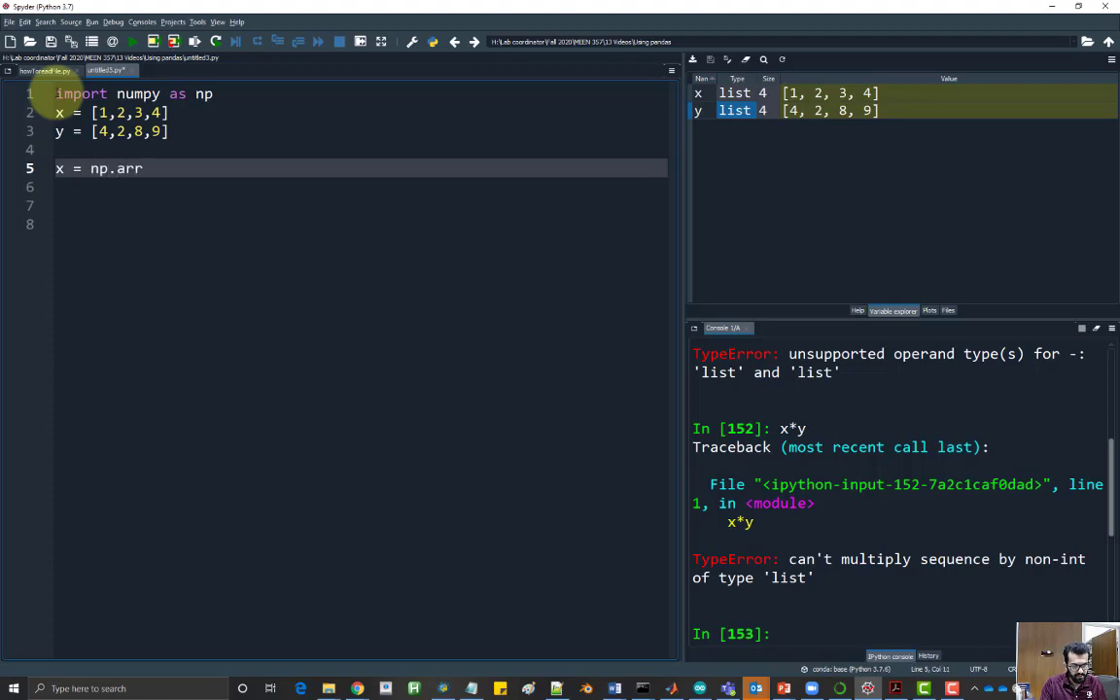
{"action": "type", "text": "ay(x)"}
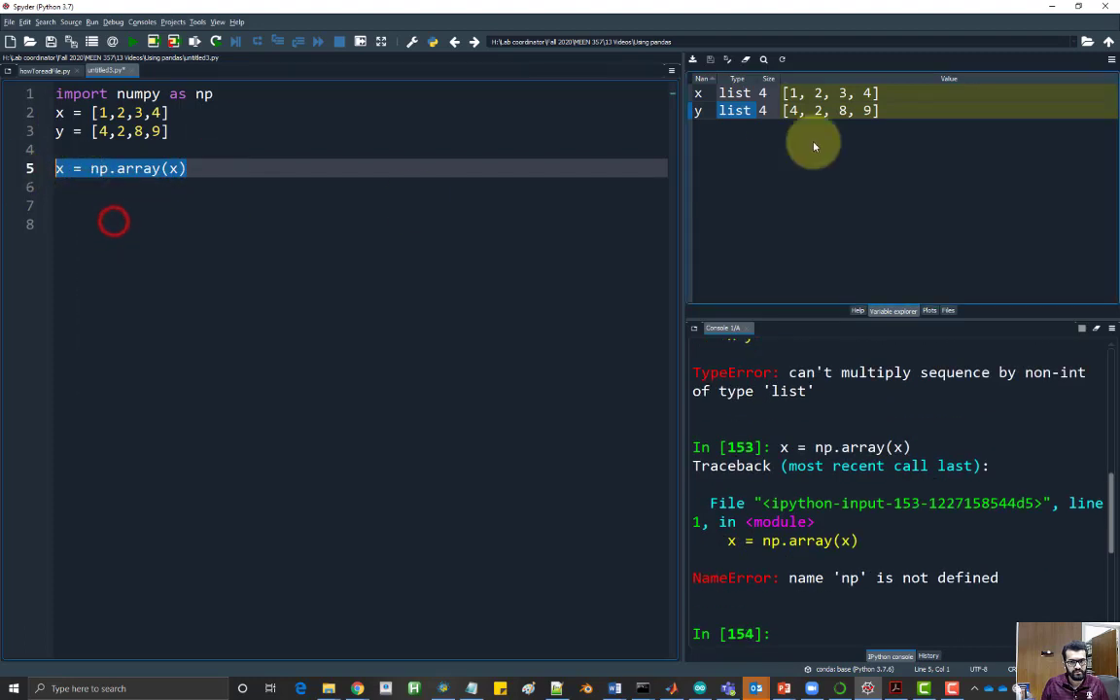
{"action": "mouse_move", "coordinate": [230, 93]}
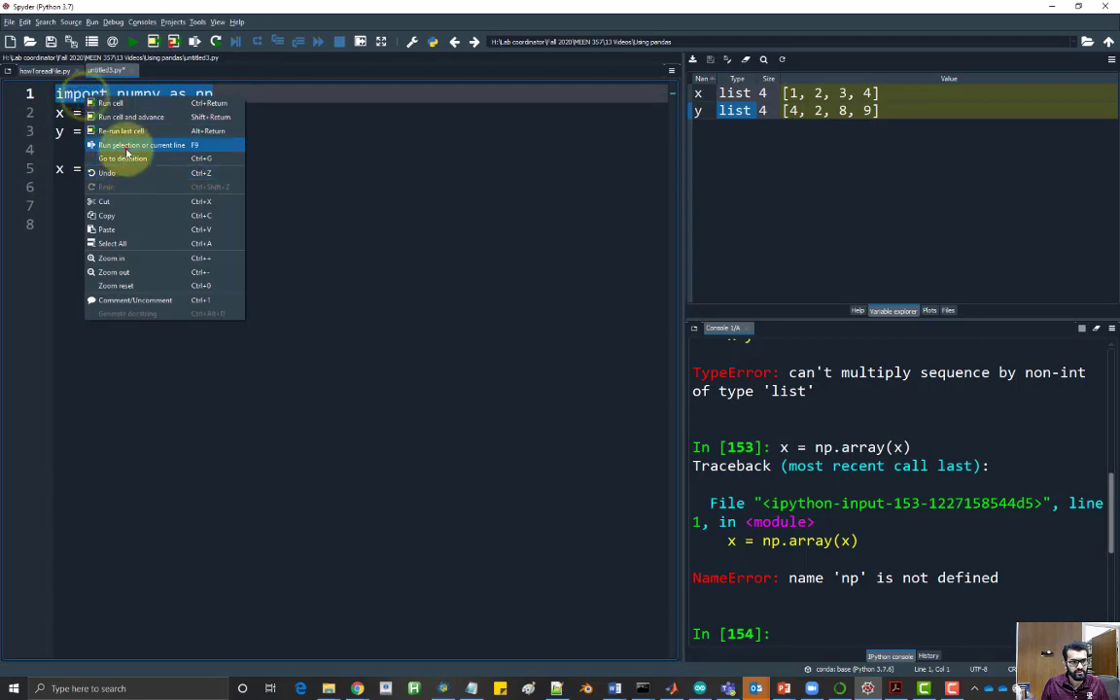
Step: Run the numpy import in the console so x becomes array([1, 2, 3, 4]), then start the y conversion line
{"action": "left_click", "coordinate": [140, 144]}
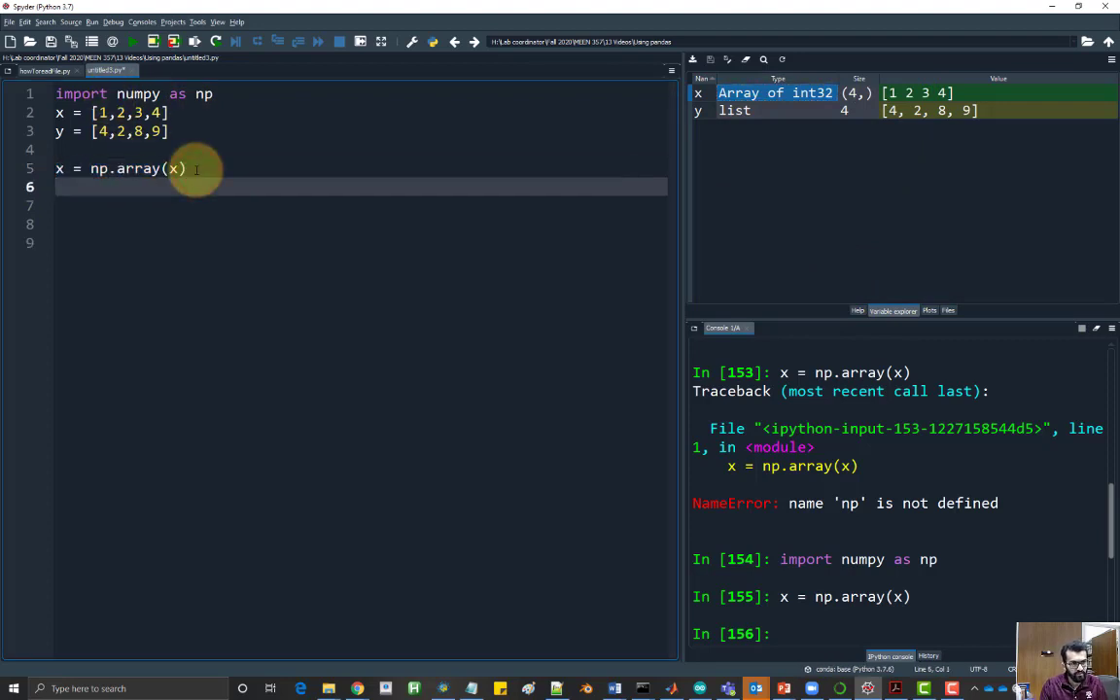
{"action": "type", "text": "y ="}
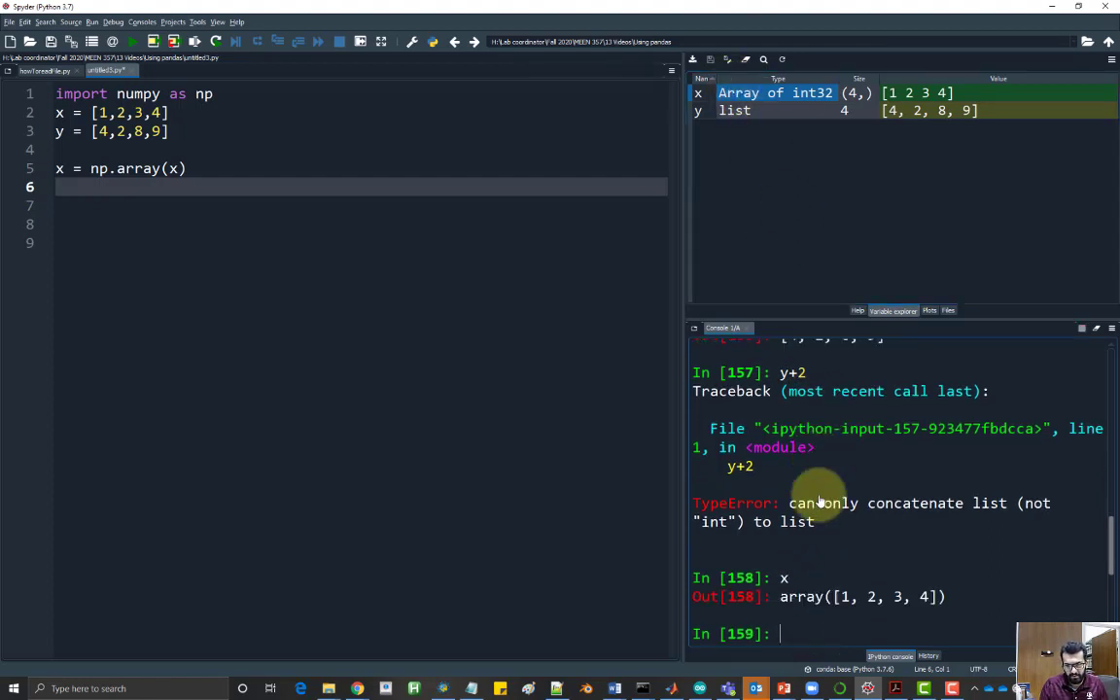
Step: Evaluate x+2 and x*2 in the console to get [3,4,5,6] and [2,4,6,8]
{"action": "type", "text": "x+2"}
{"action": "type", "text": "x/2"}
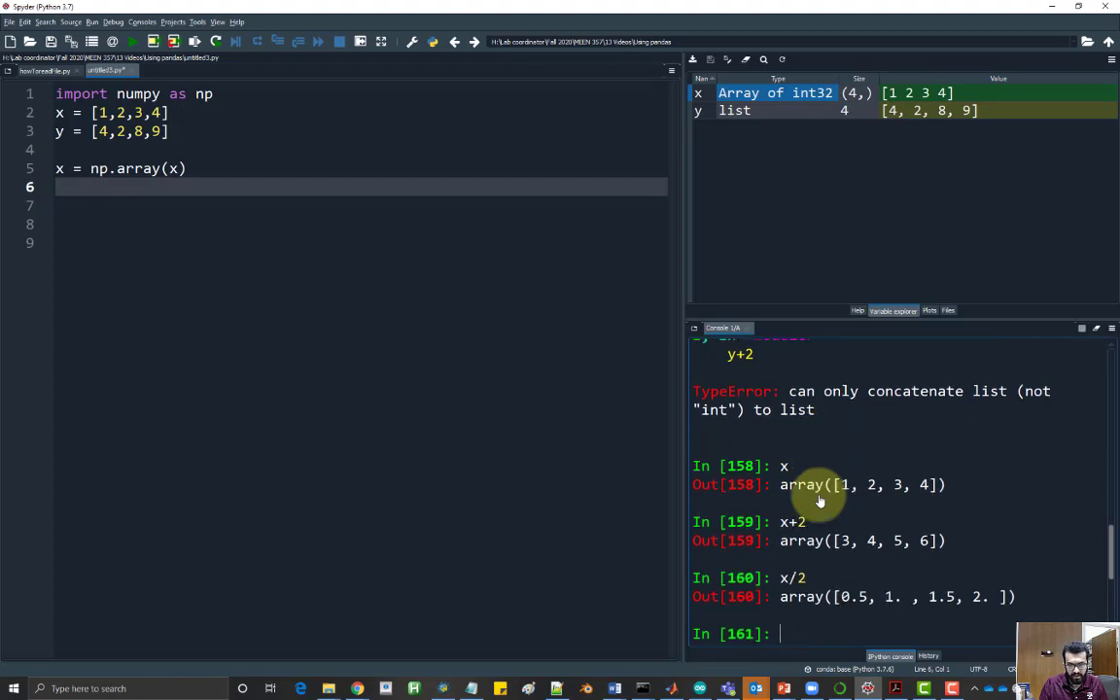
{"action": "type", "text": "x*2"}
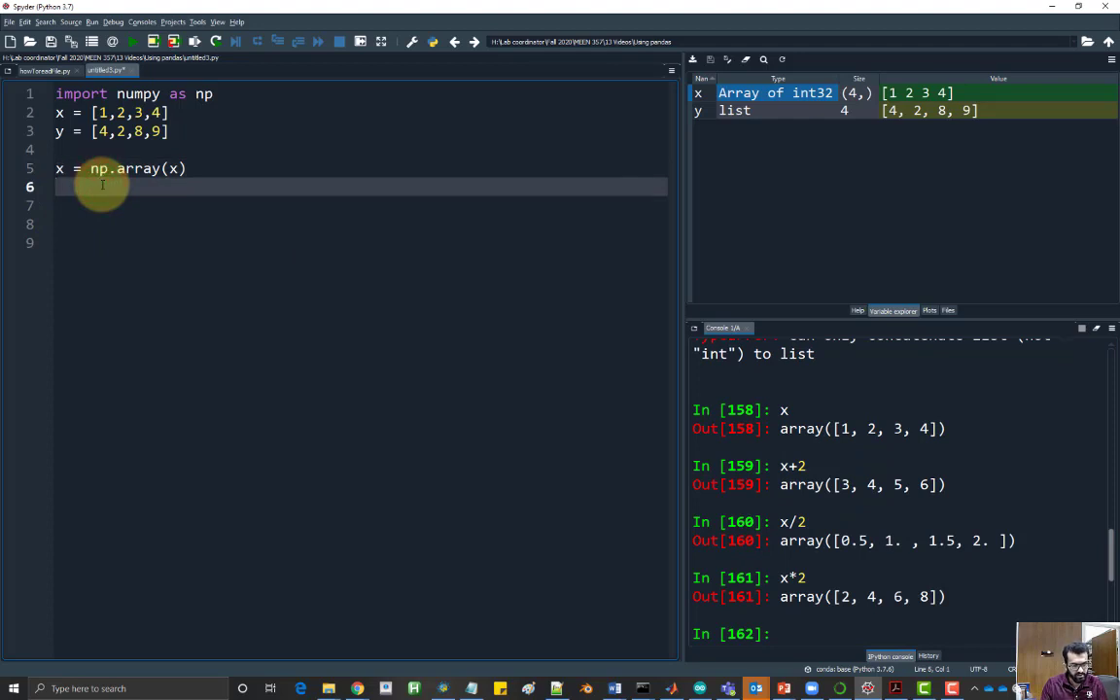
Step: Add the line y = np.array(y) so y becomes a NumPy array too
{"action": "type", "text": "y = np.arra"}
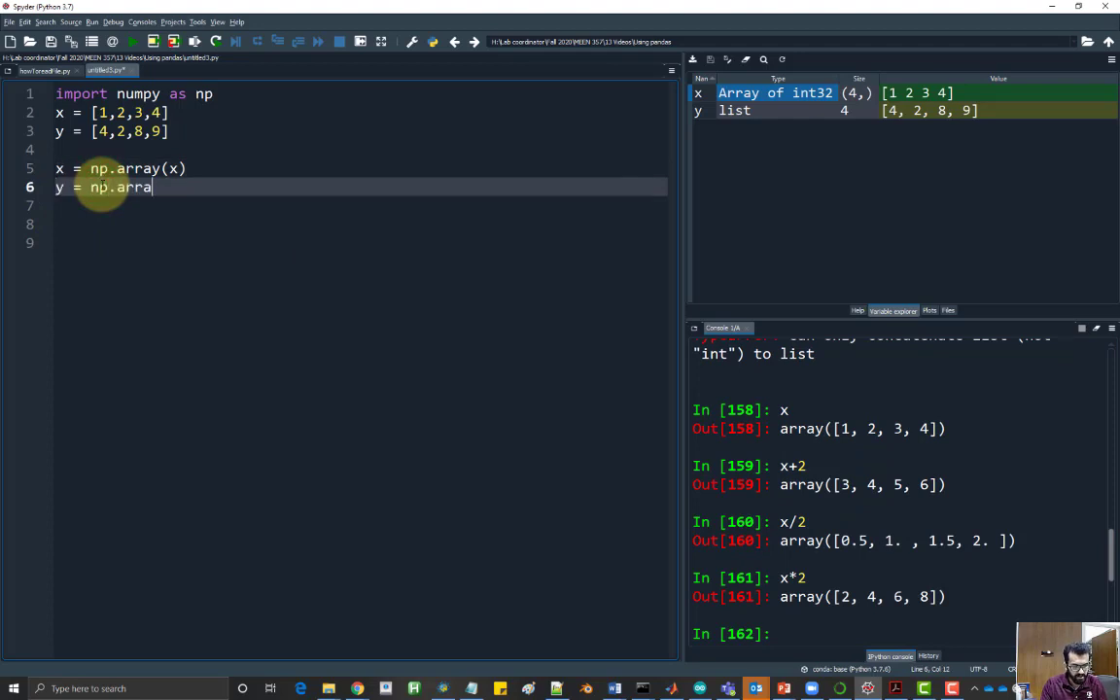
{"action": "type", "text": "y)"}
{"action": "left_click", "coordinate": [899, 634]}
{"action": "type", "text": "x-y"}
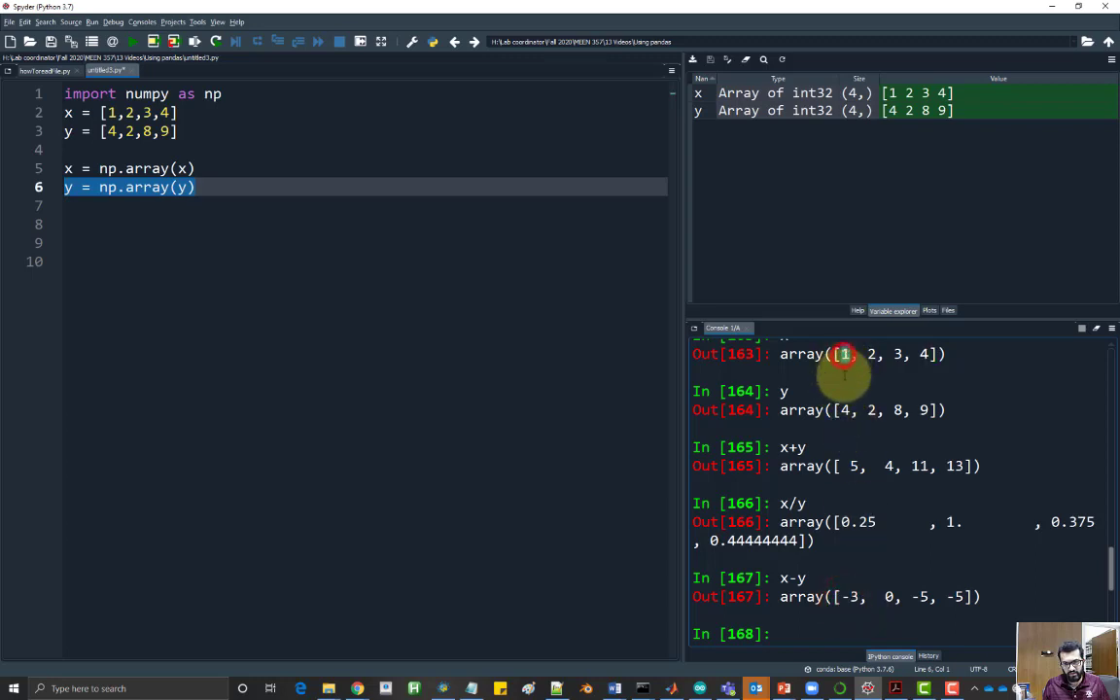
{"action": "mouse_move", "coordinate": [840, 597]}
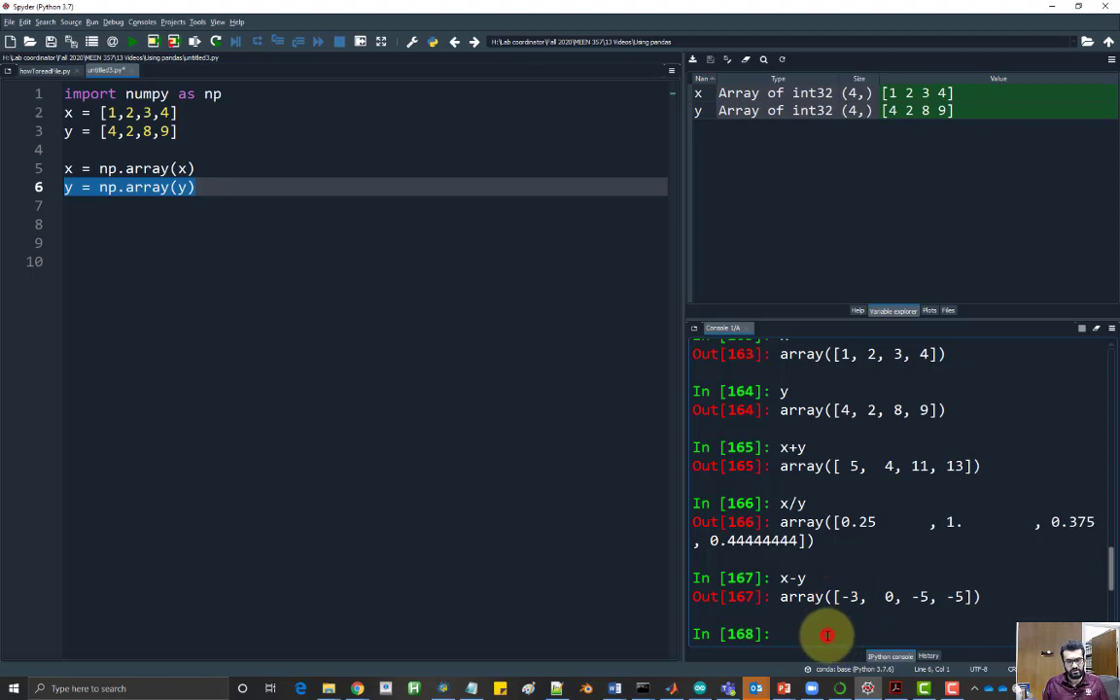
{"action": "mouse_move", "coordinate": [737, 436]}
{"action": "type", "text": "x*y"}
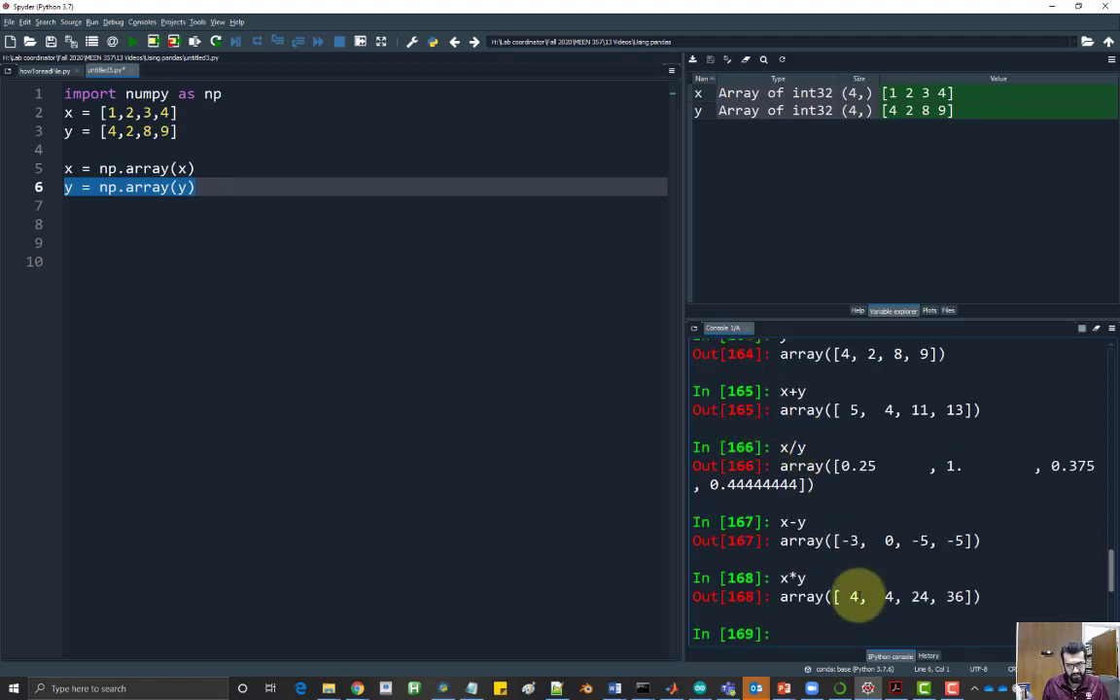
{"action": "mouse_move", "coordinate": [859, 568]}
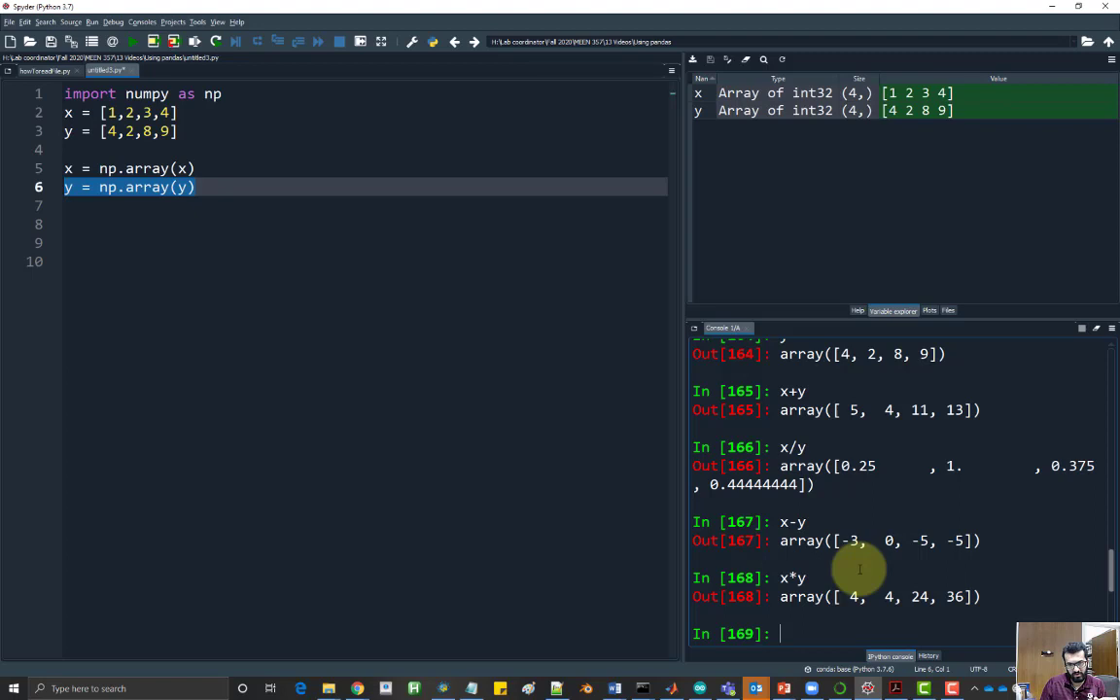
{"action": "mouse_move", "coordinate": [230, 249]}
{"action": "type", "text": "x"}
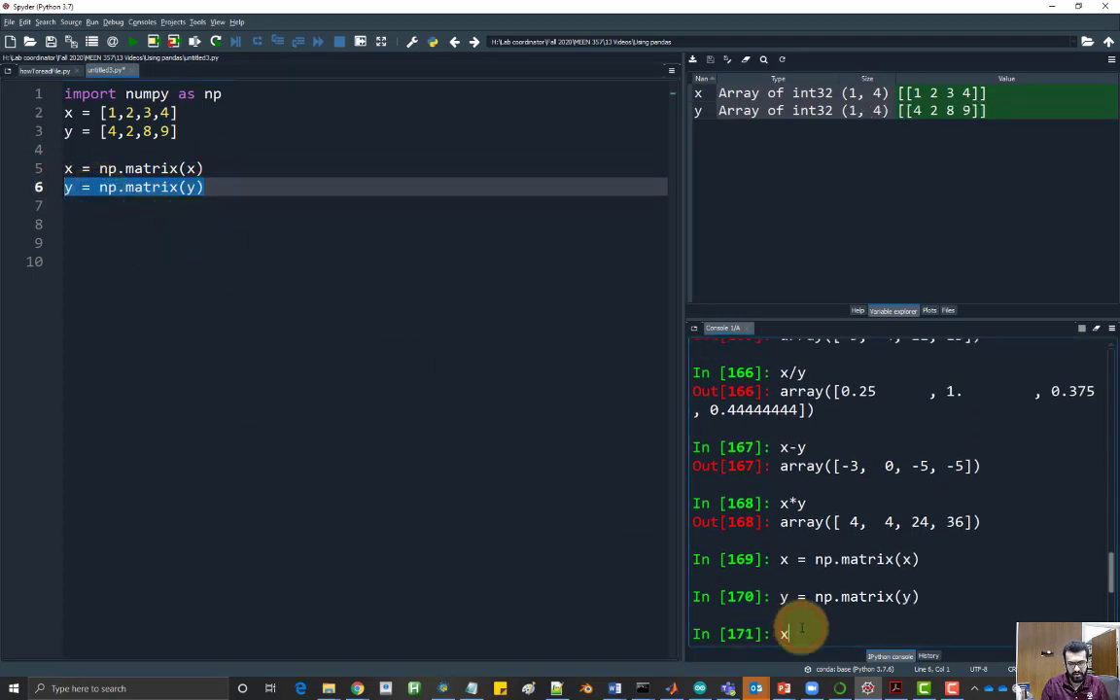
Step: Display the 1×4 matrix x in the console and enter x*y, which raises a shape ValueError
{"action": "key", "text": "Return"}
{"action": "type", "text": "y"}
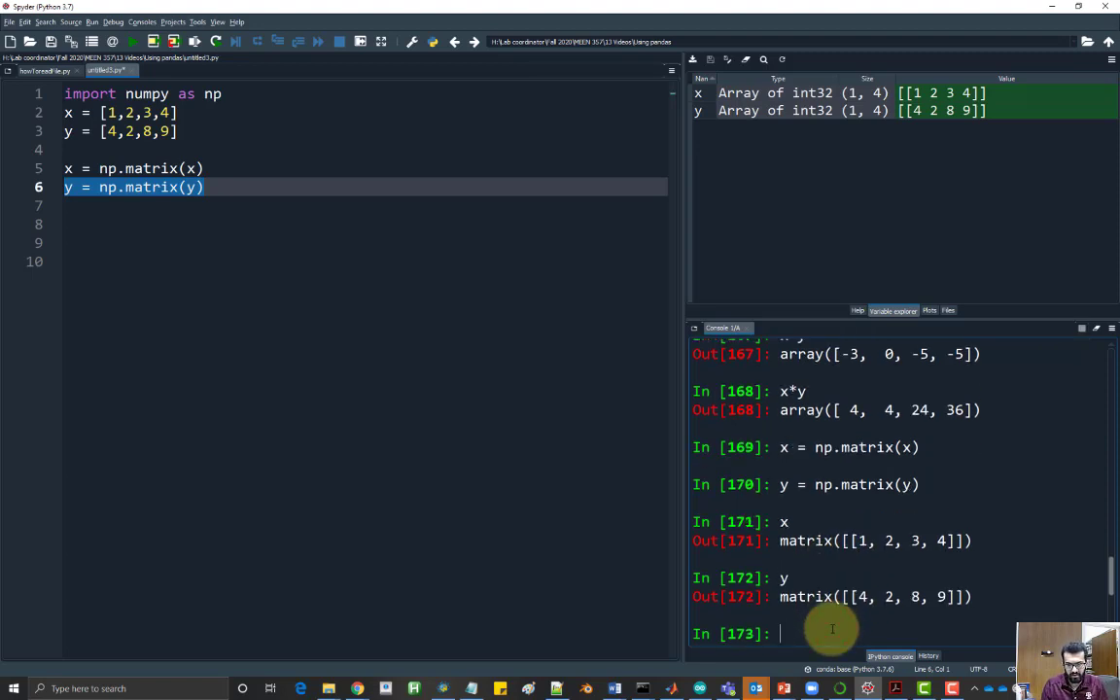
{"action": "mouse_move", "coordinate": [803, 620]}
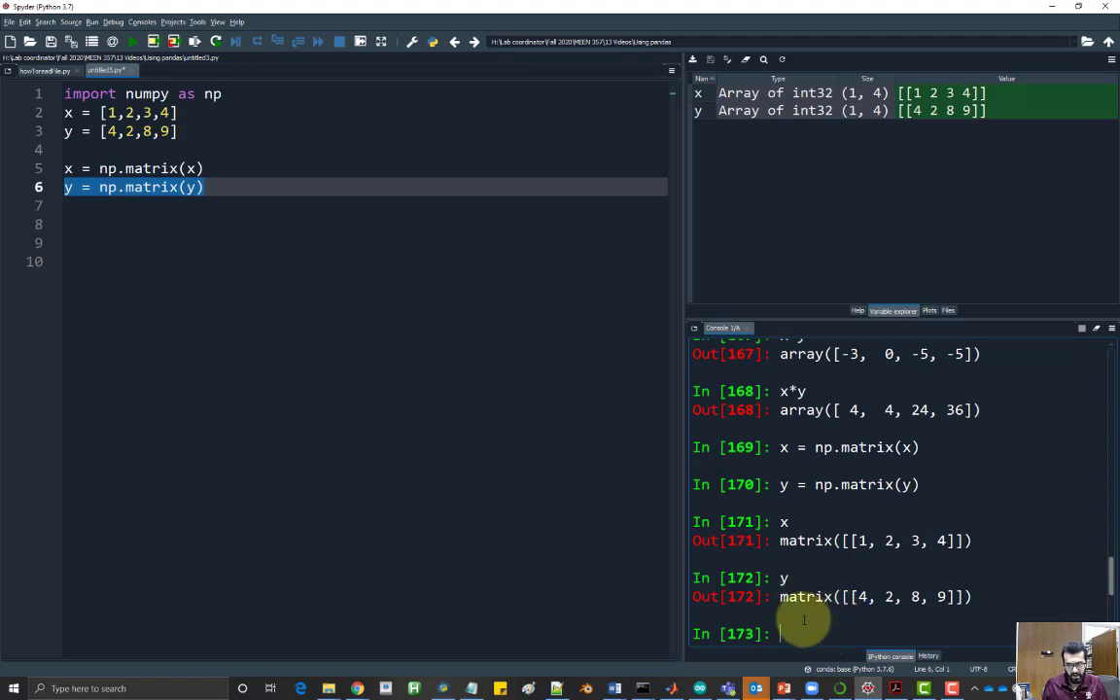
{"action": "type", "text": "x*y"}
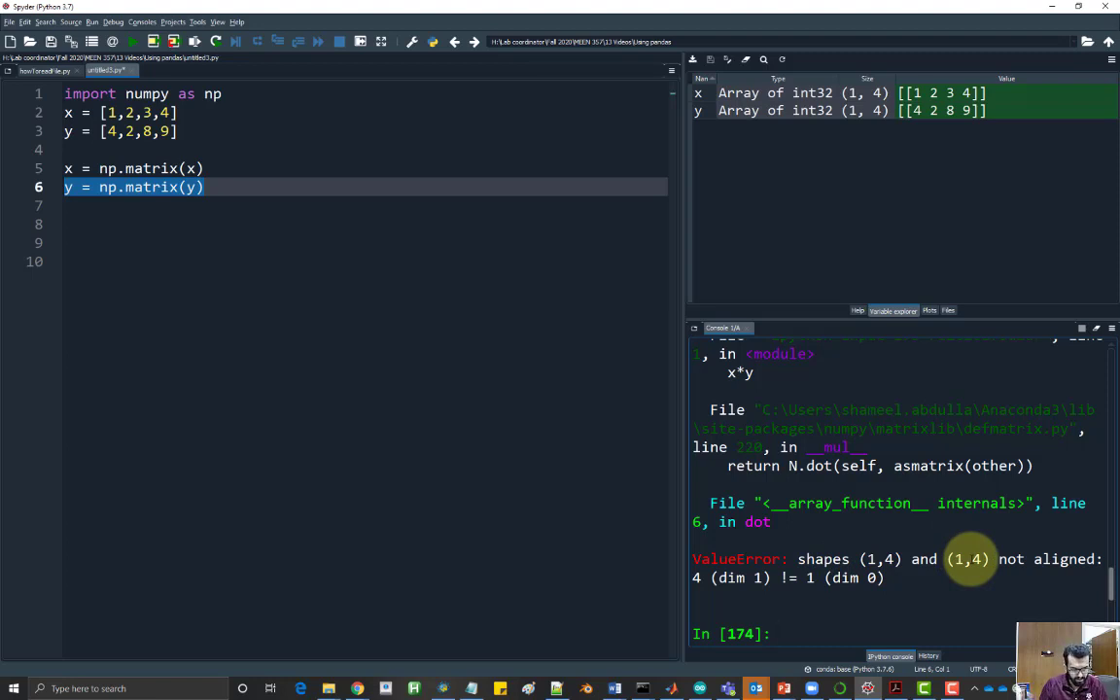
Step: Evaluate x*y.transpose() in the console to get the 1×1 matrix [[68]]
{"action": "type", "text": "x*"}
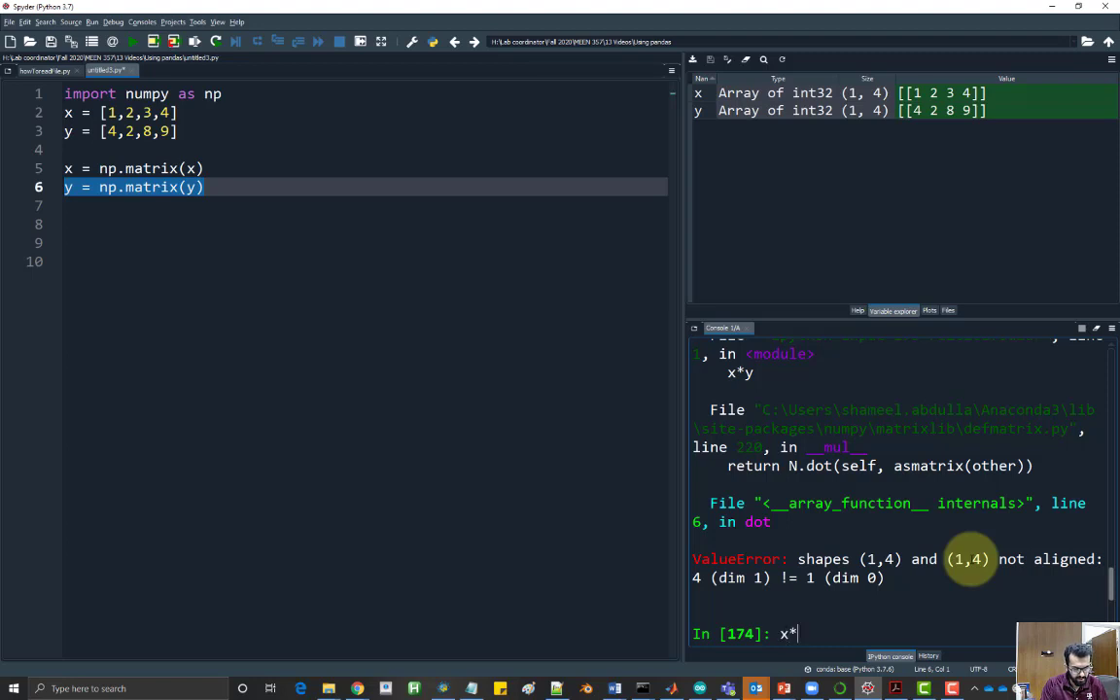
{"action": "type", "text": "y"}
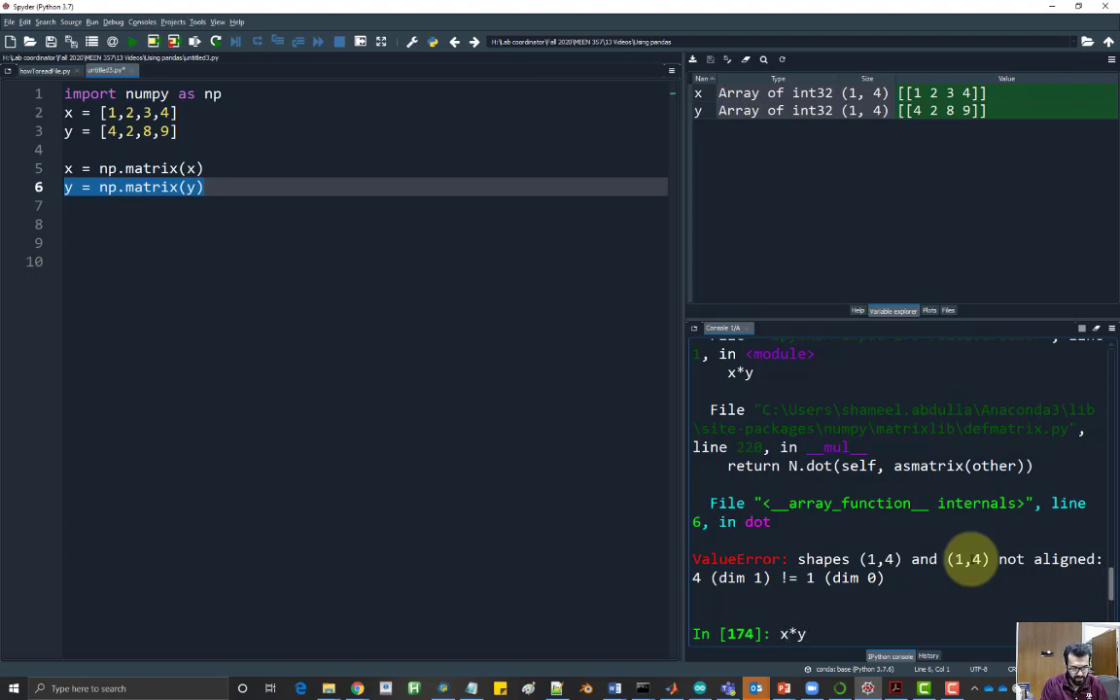
{"action": "type", "text": "."}
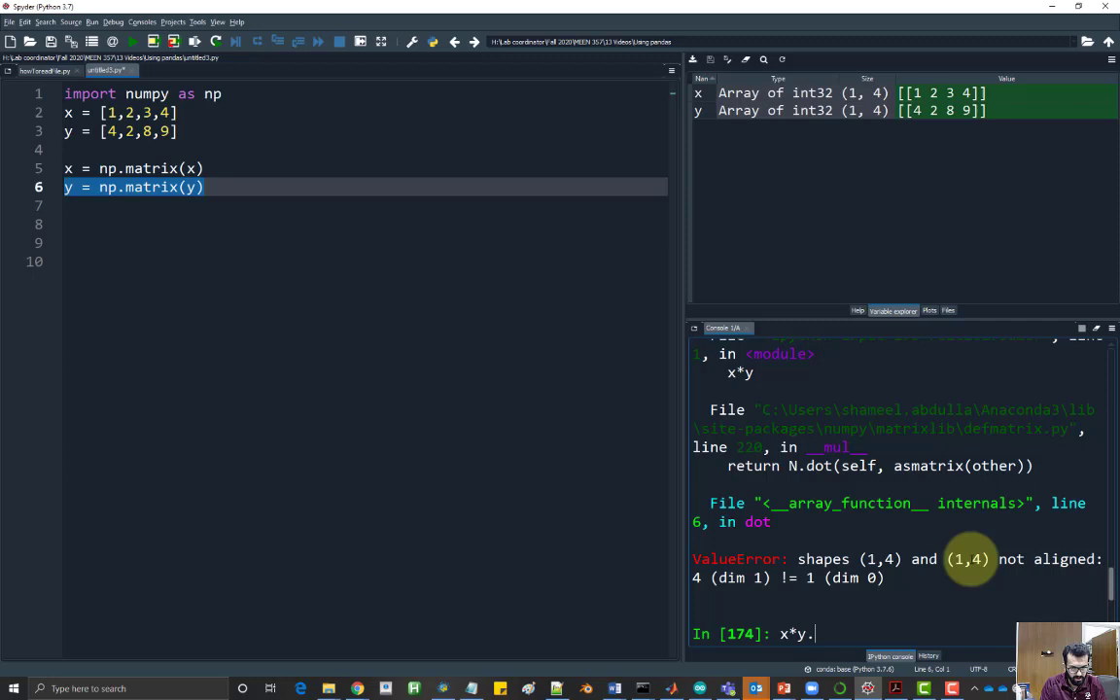
{"action": "type", "text": "transpose()"}
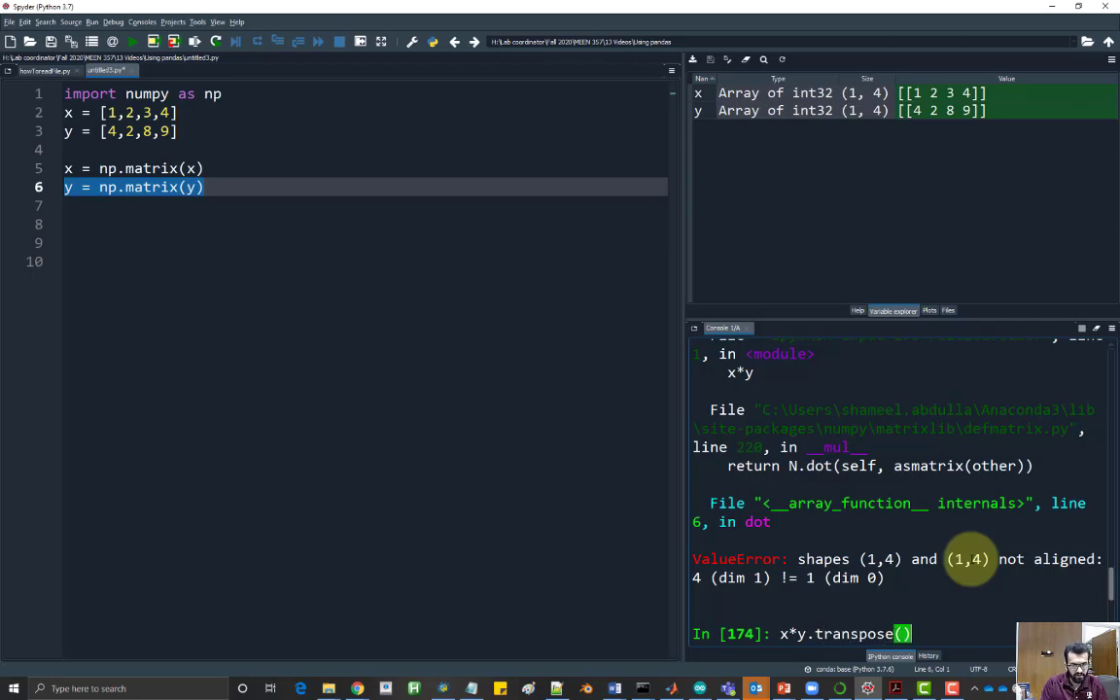
{"action": "key", "text": "Return"}
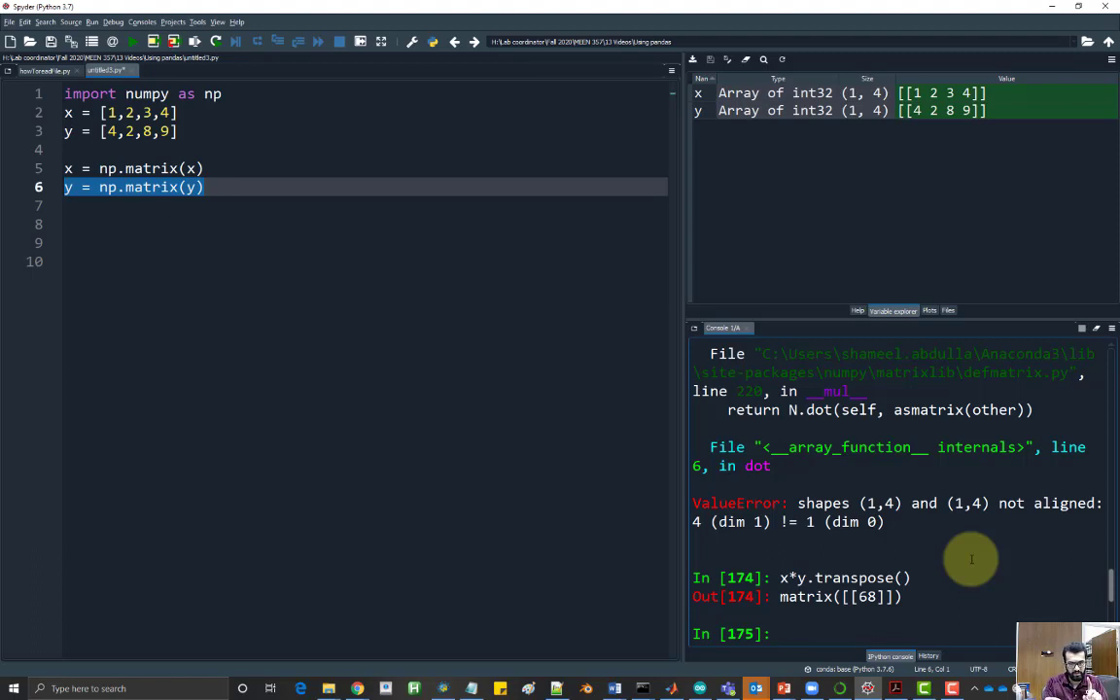
{"action": "mouse_move", "coordinate": [865, 630]}
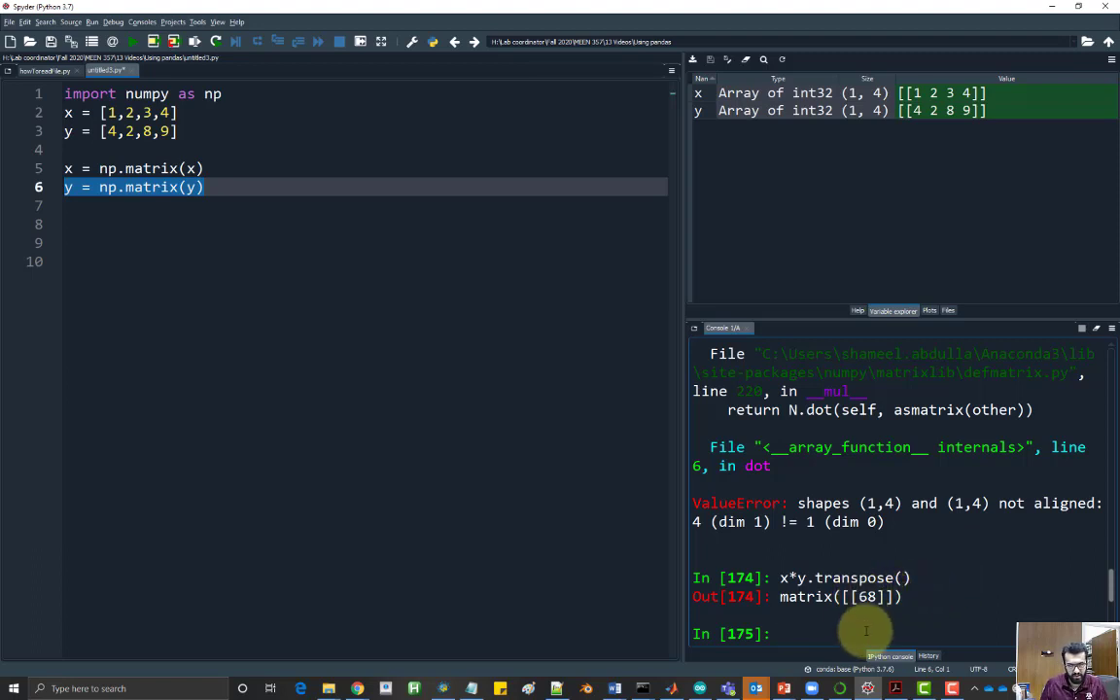
Step: Evaluate x.transpose()*y in the console to get the 4×4 matrix
{"action": "type", "text": "x.t"}
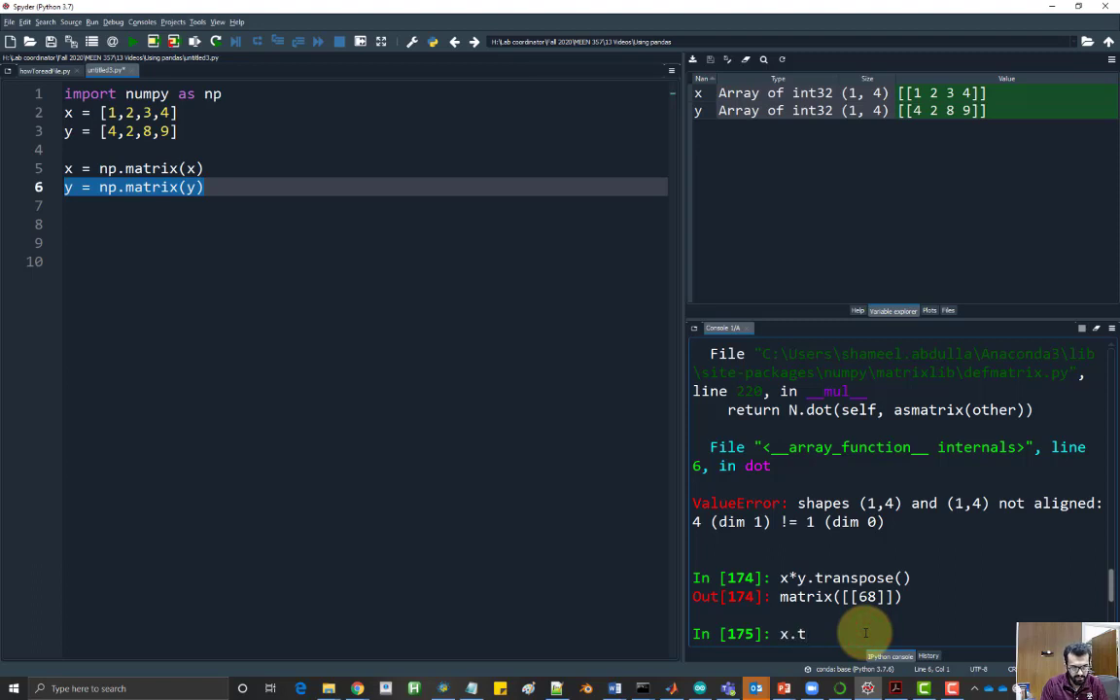
{"action": "type", "text": "ranspose"}
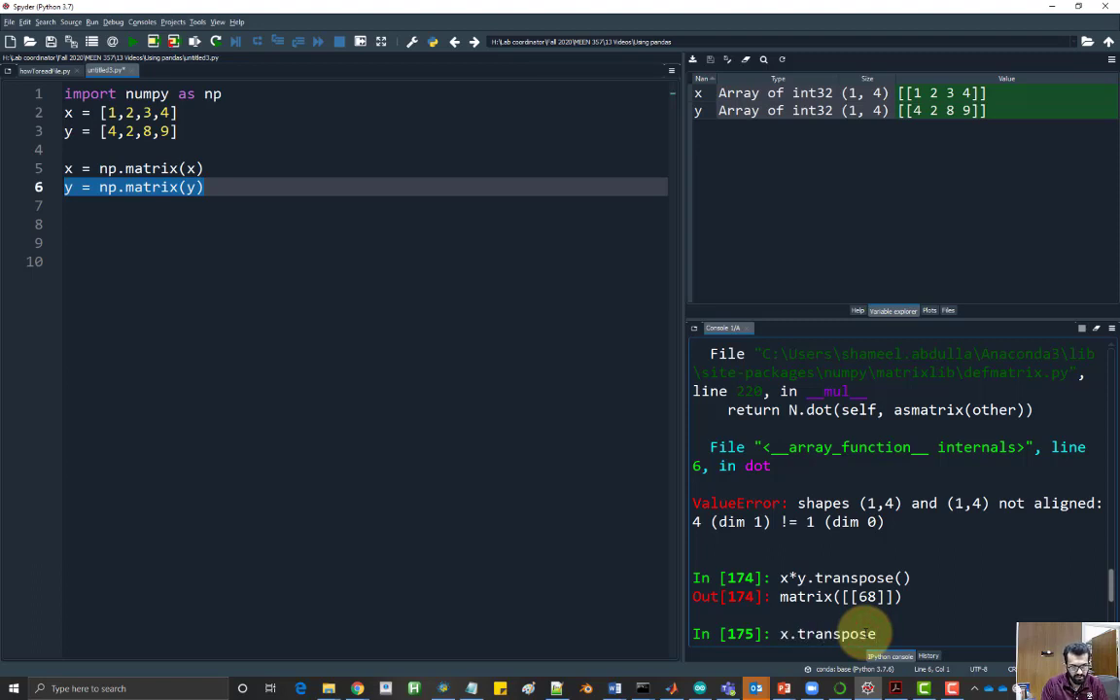
{"action": "type", "text": "()*y"}
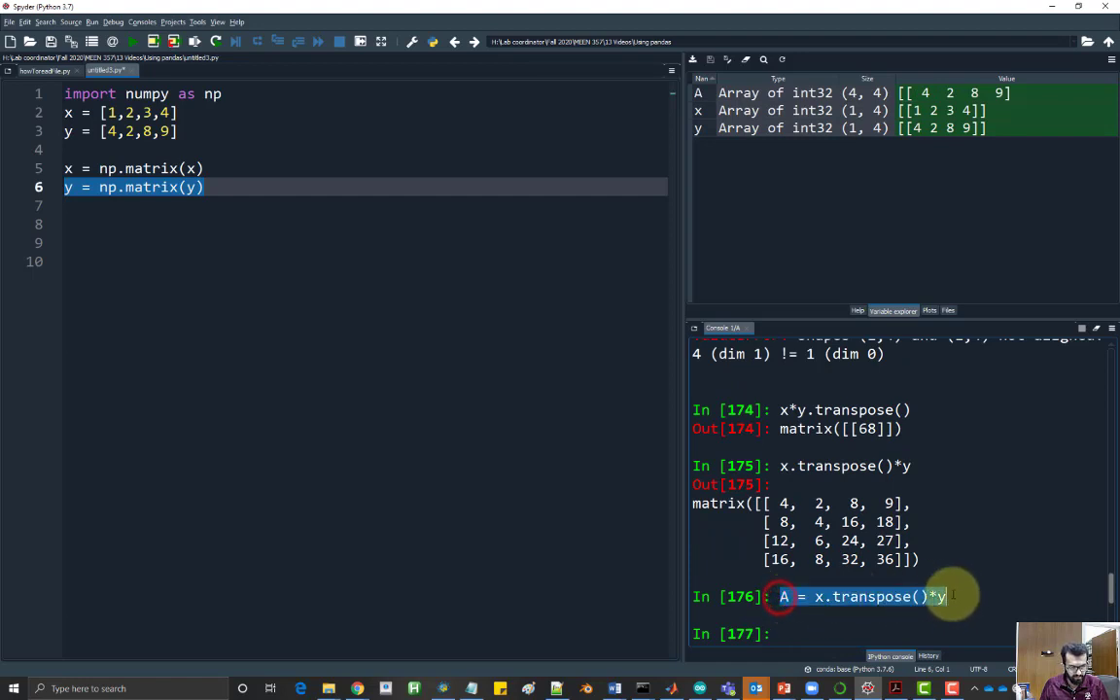
Step: Store it as A = x.transpose()*y and display A
{"action": "type", "text": "A = x.transpose()*y"}
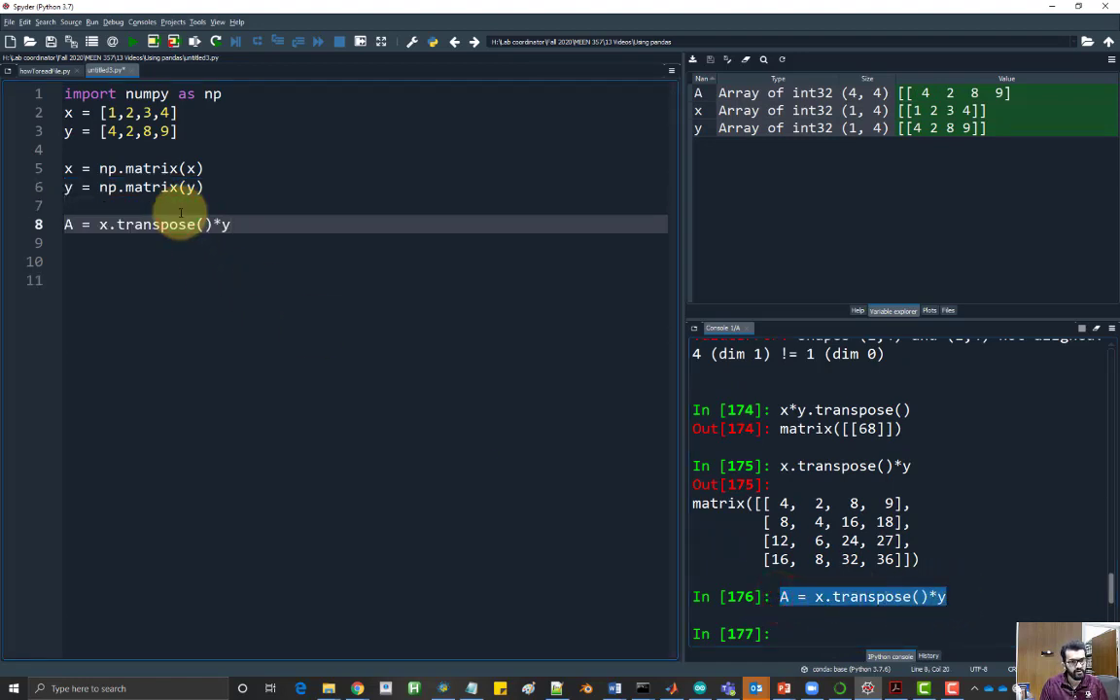
{"action": "type", "text": "A"}
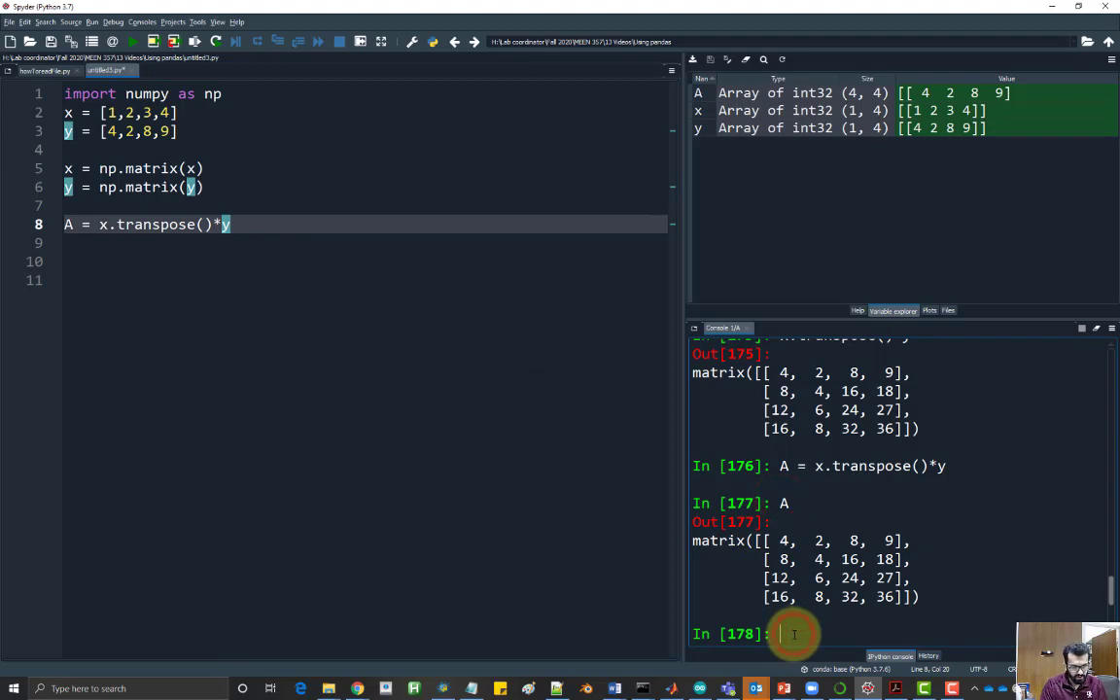
Step: Run np.linalg.eig(A) in the console and scroll through the eigenvalue array and complex eigenvector matrix
{"action": "type", "text": "np"}
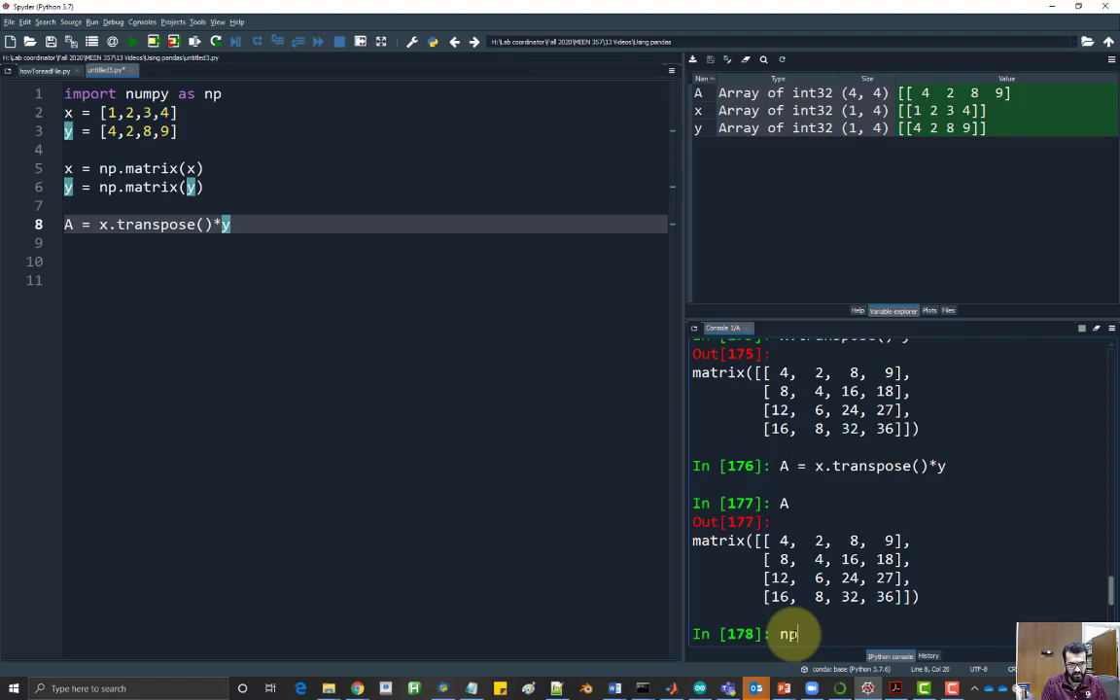
{"action": "type", "text": ".linalg."}
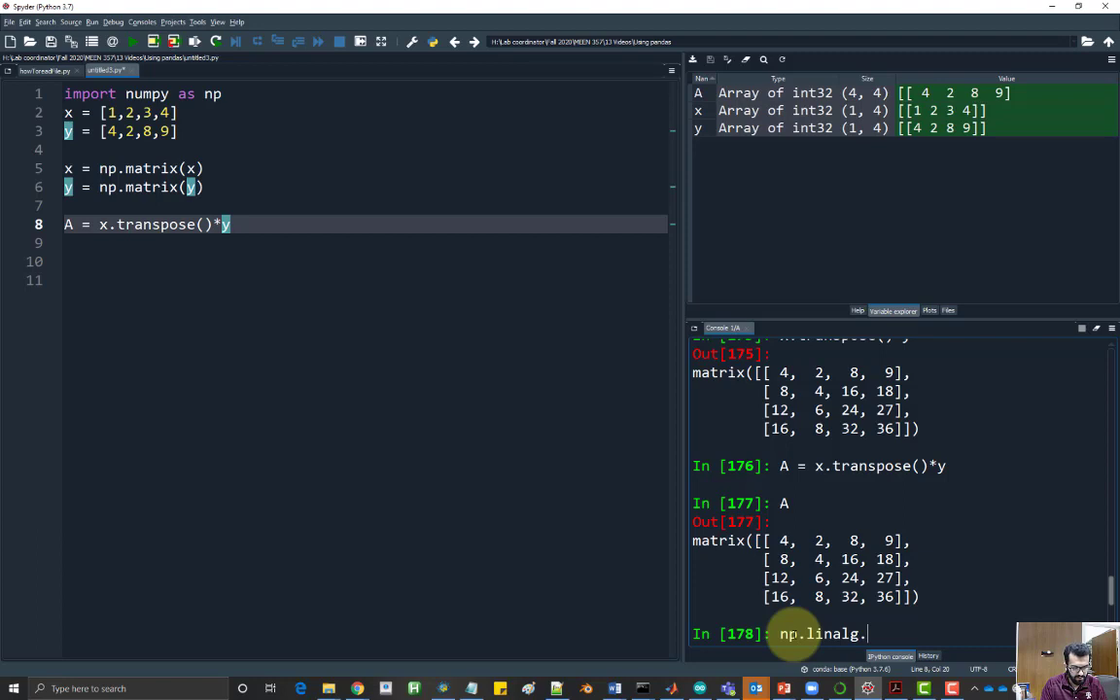
{"action": "type", "text": "eig()"}
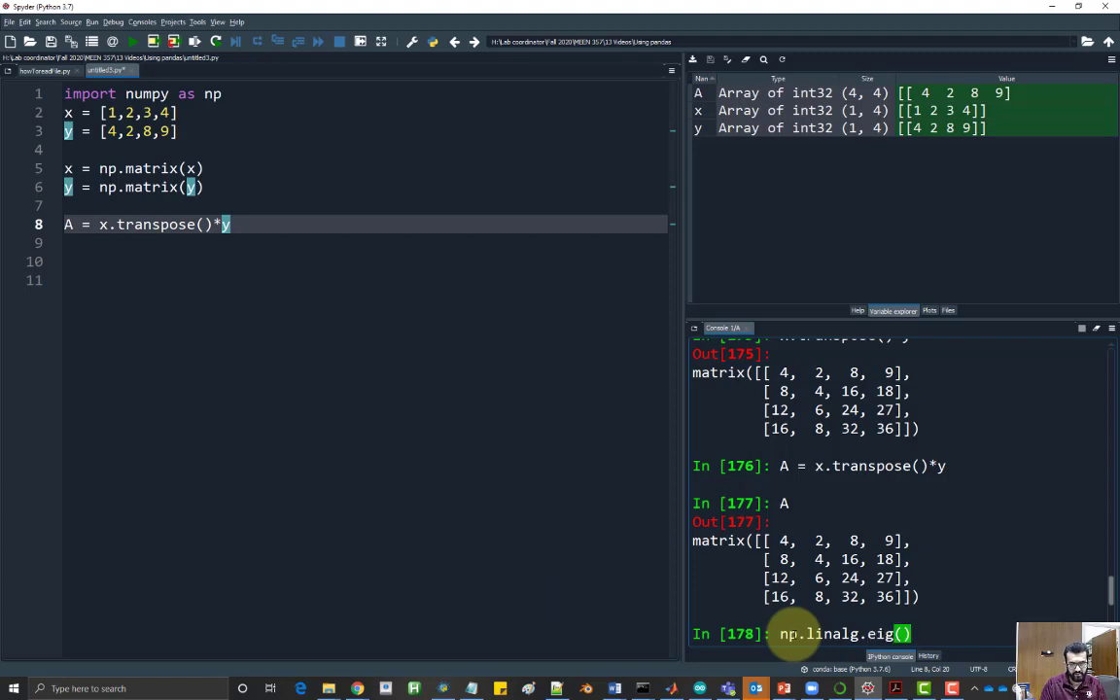
{"action": "type", "text": "A"}
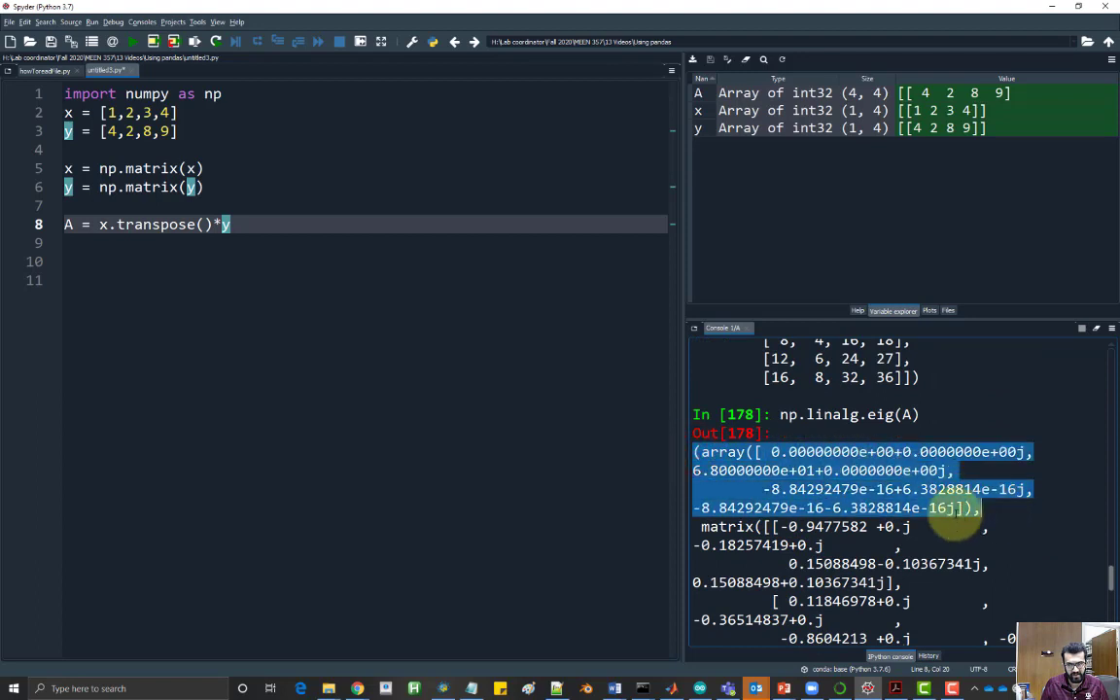
{"action": "scroll", "scroll_direction": "down", "scroll_amount": 3}
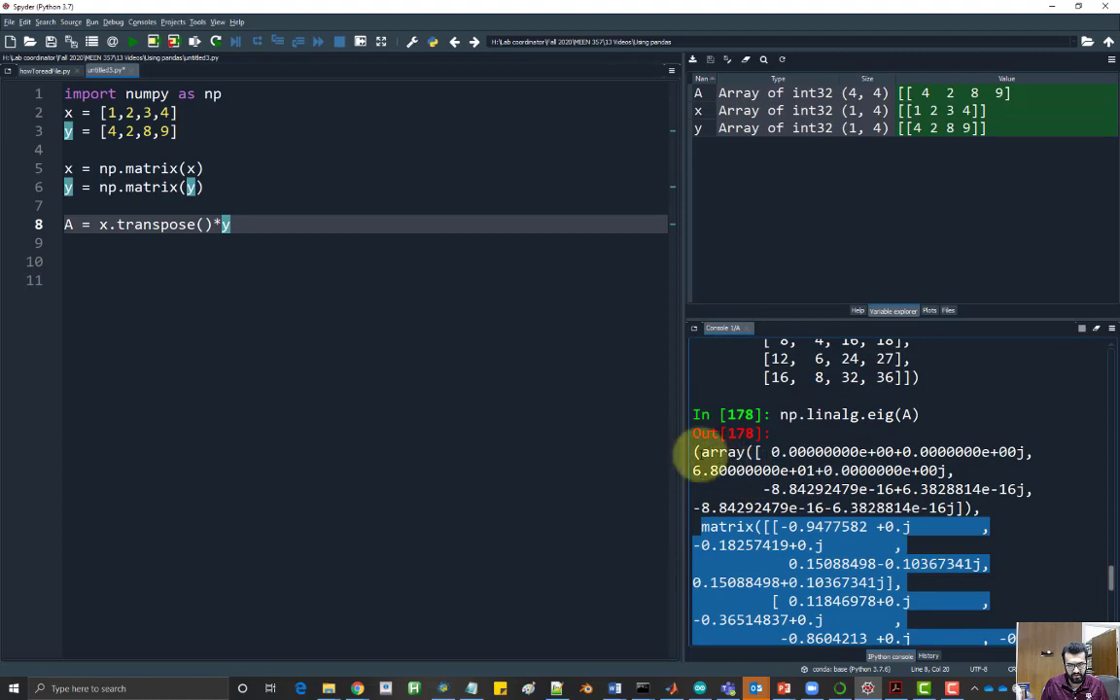
{"action": "scroll", "scroll_direction": "down", "scroll_amount": 3}
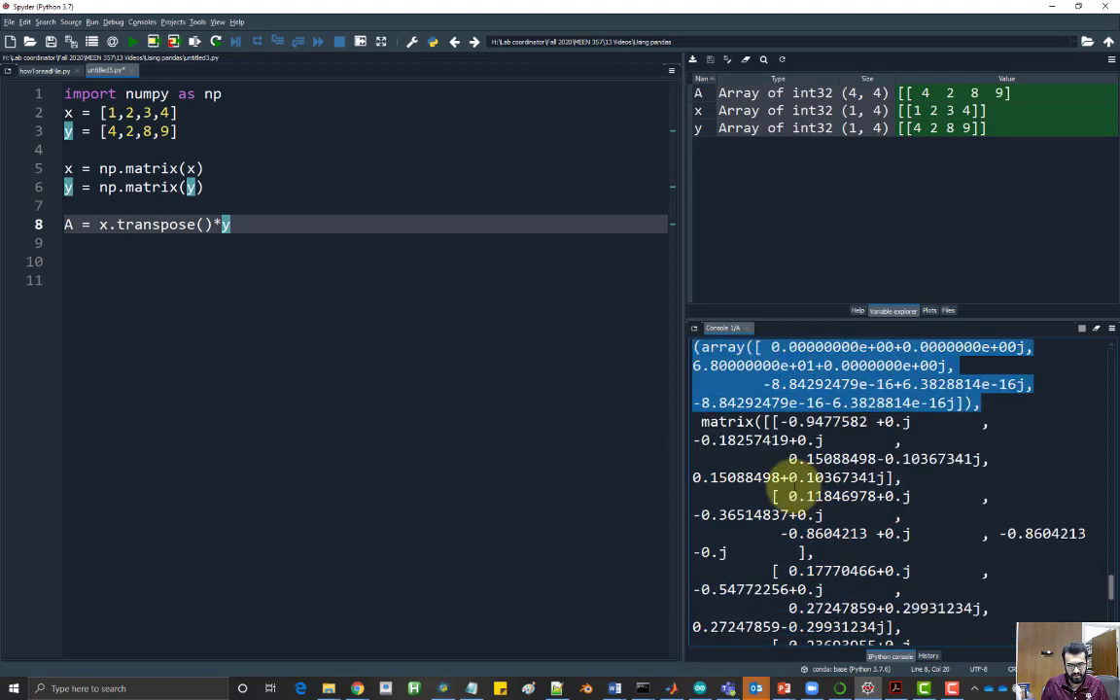
{"action": "scroll", "scroll_direction": "down", "scroll_amount": 3}
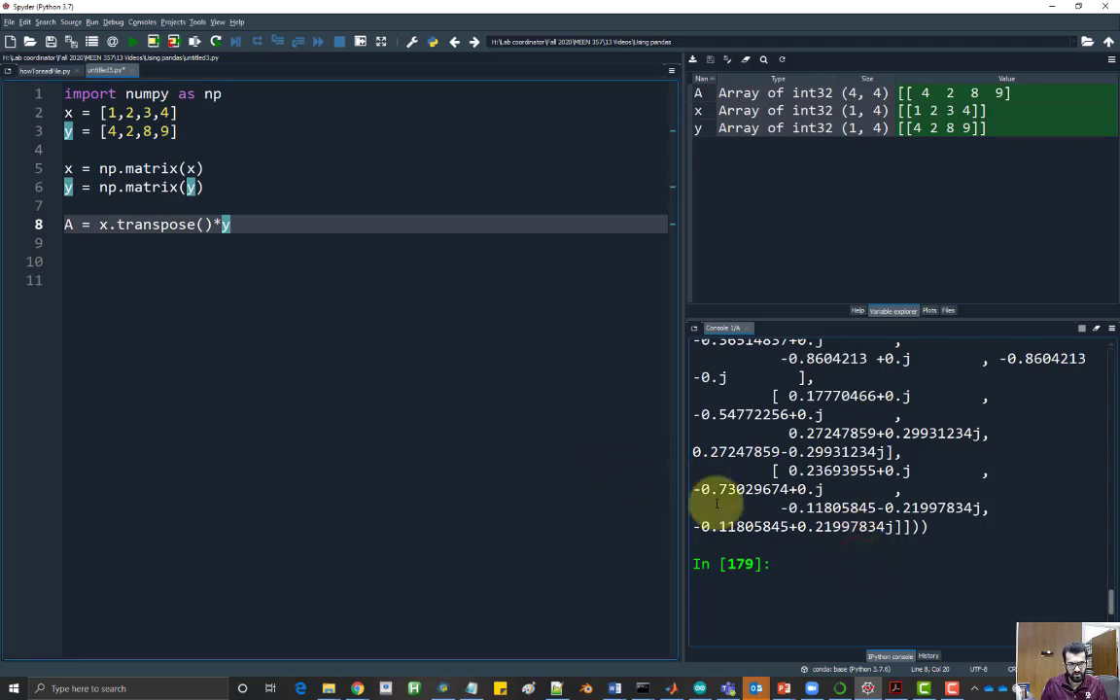
Step: Assign eigenValues, eigenVectors = np.linalg.eig(A) in the console and print eigenValues
{"action": "type", "text": "eigenVal"}
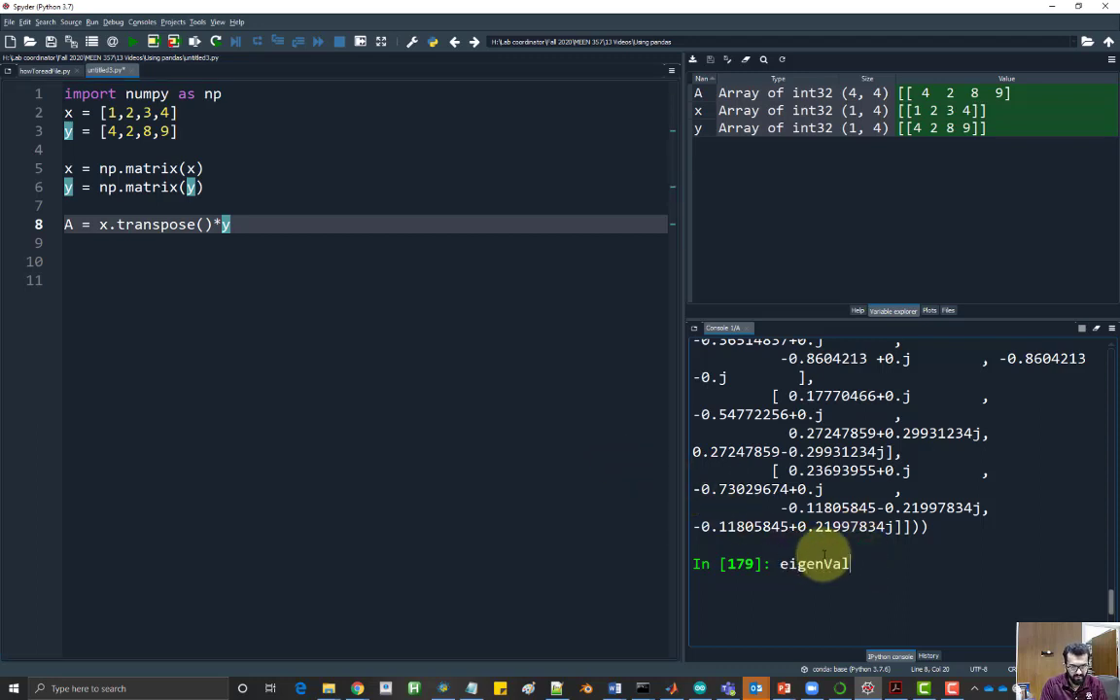
{"action": "type", "text": "ues,"}
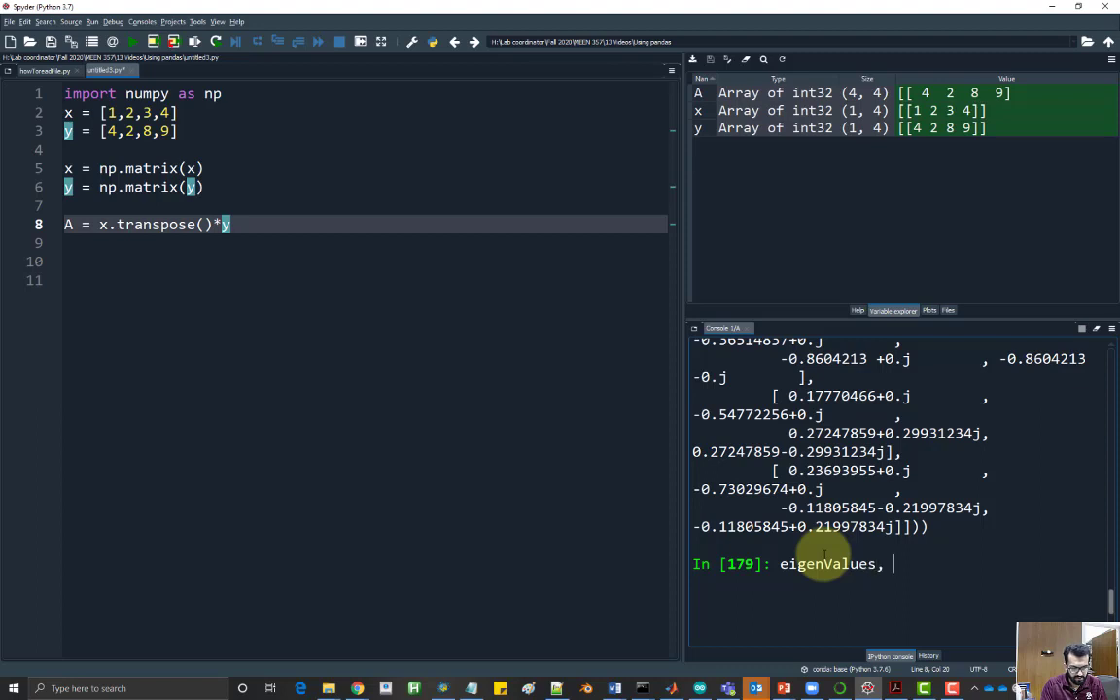
{"action": "type", "text": "eig"}
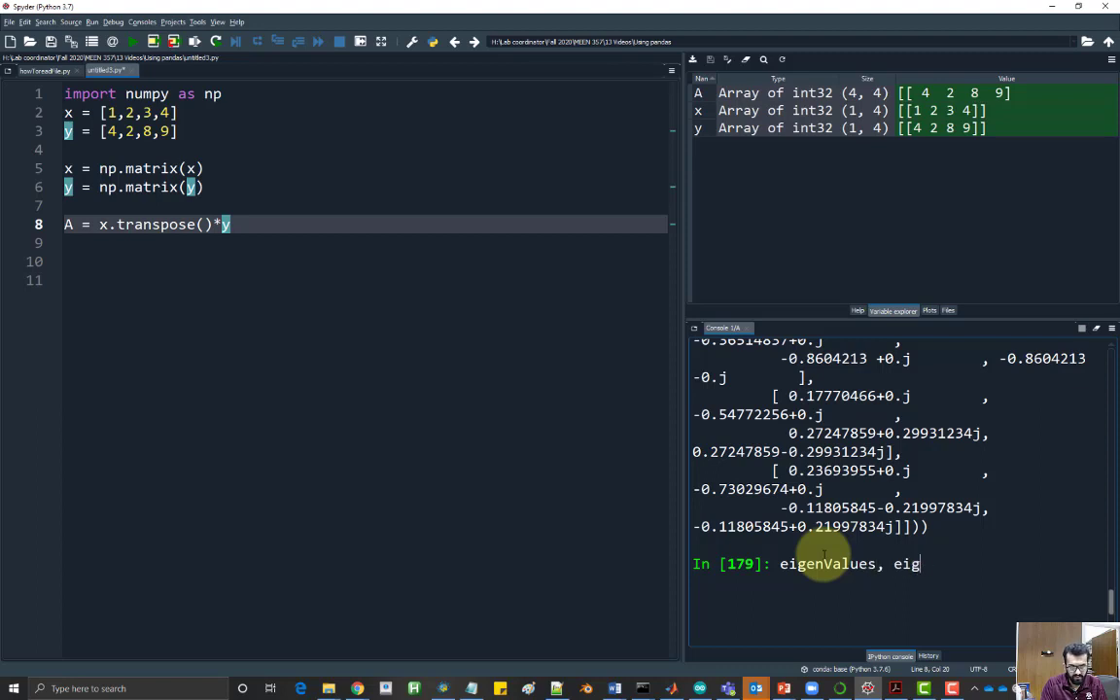
{"action": "type", "text": "enVecto"}
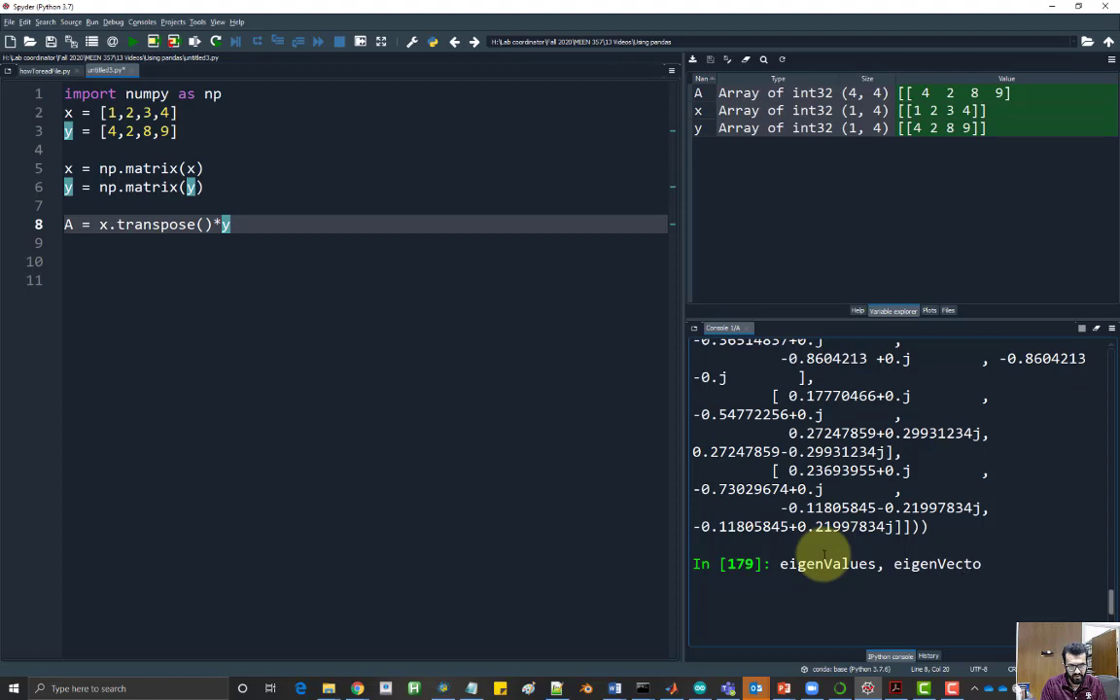
{"action": "type", "text": "rs ="}
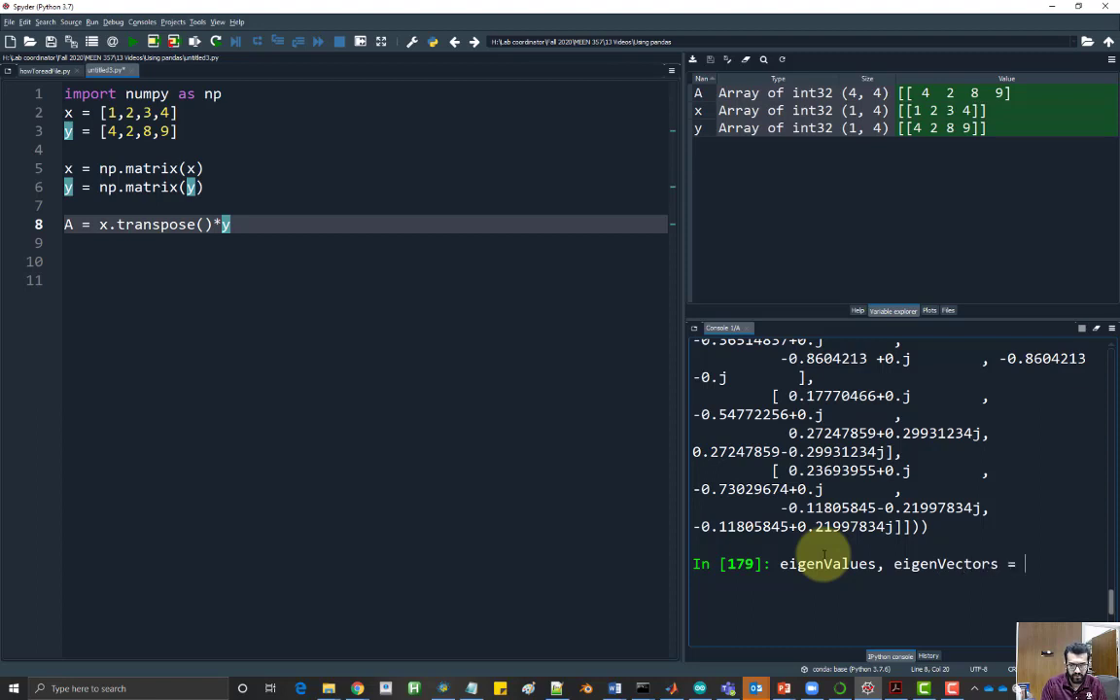
{"action": "type", "text": "np.linalg.eig(A"}
{"action": "type", "text": "eigenValues"}
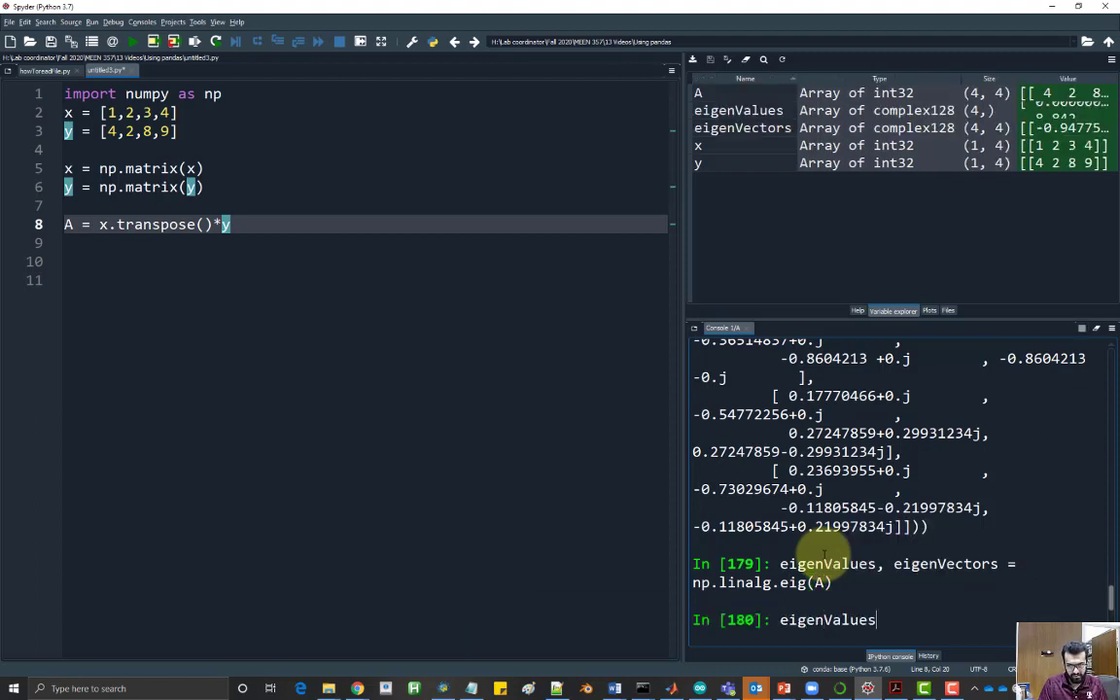
{"action": "key", "text": "Return"}
{"action": "type", "text": "eigenValues"}
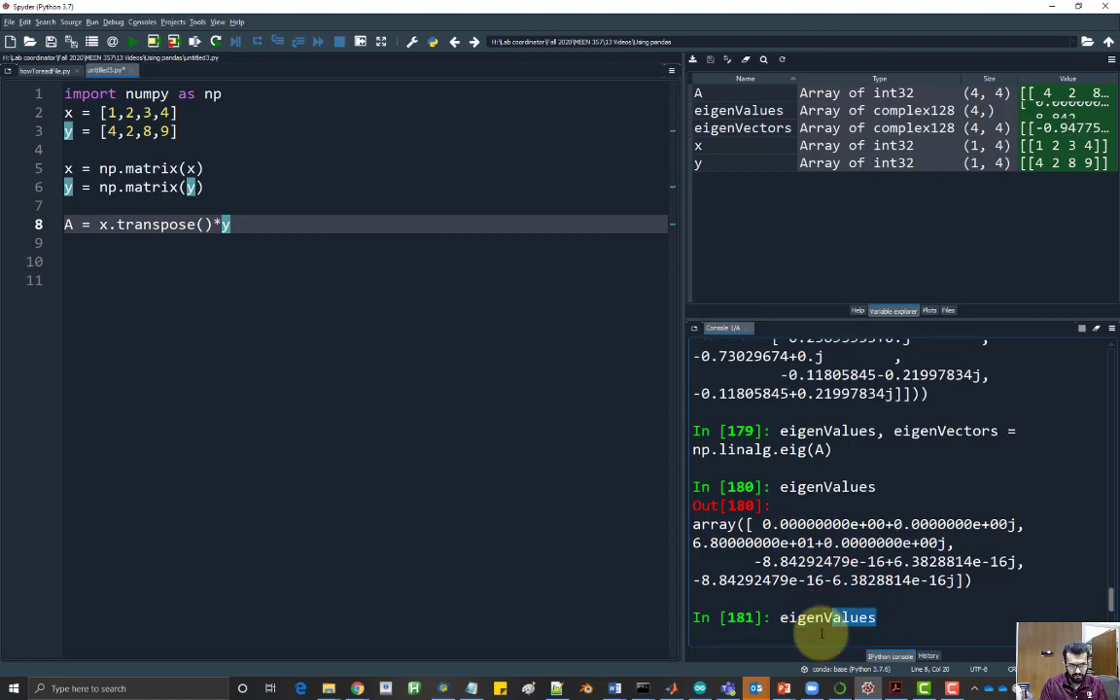
Step: Print the stored eigenVectors matrix in the console and review it
{"action": "key", "text": "Return"}
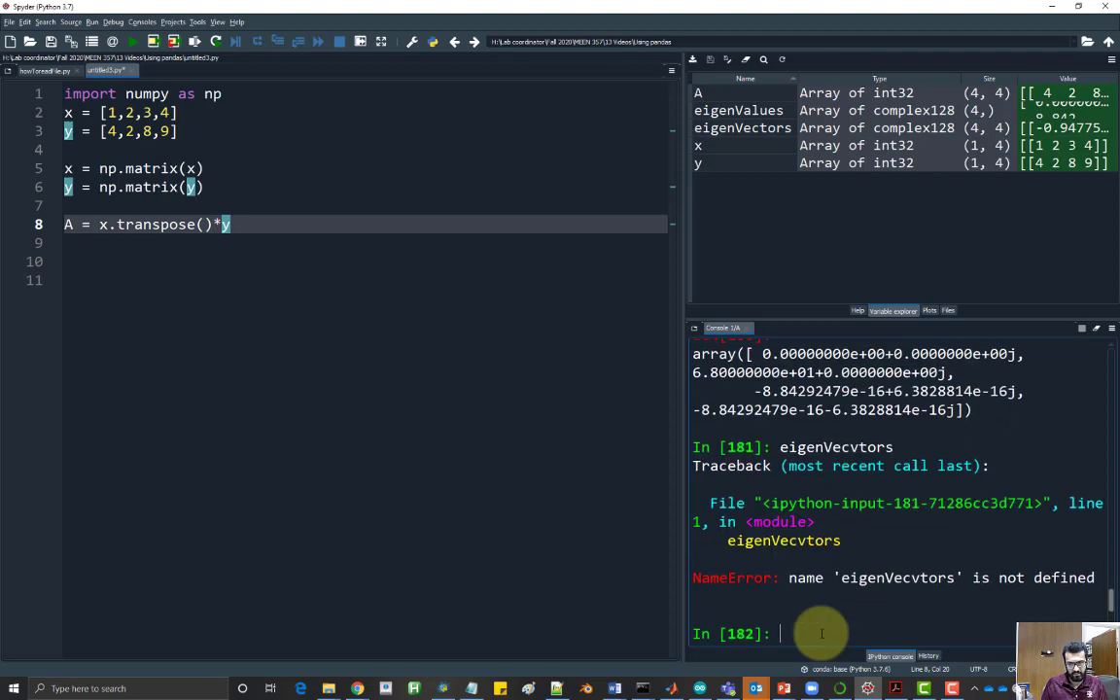
{"action": "type", "text": "eigenVecvtors"}
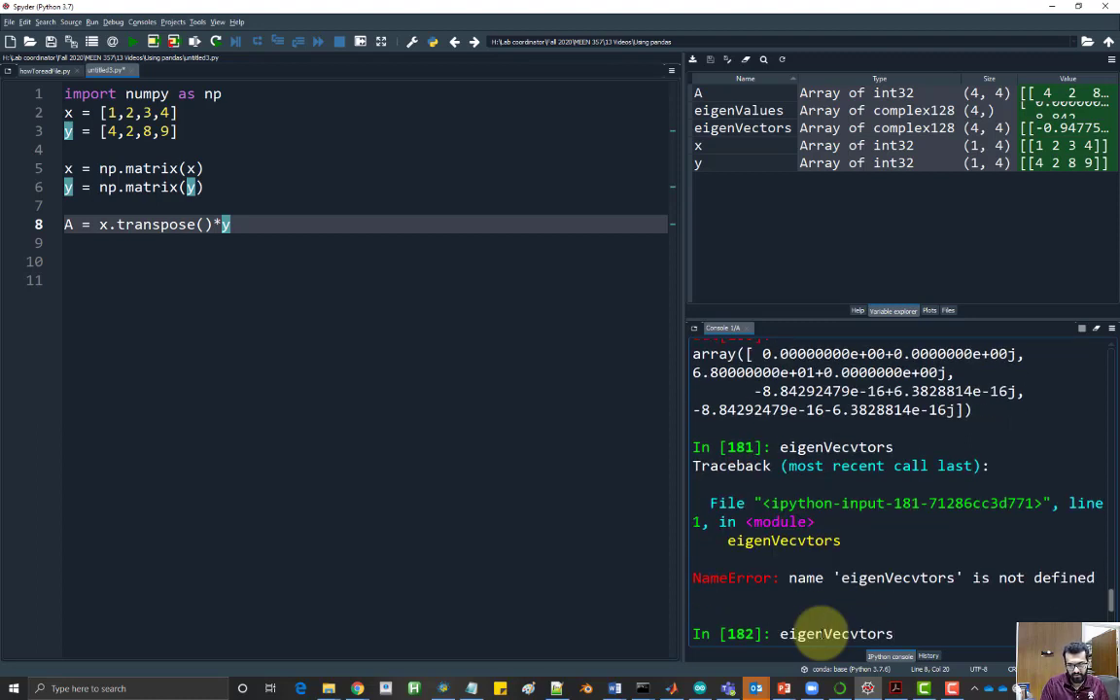
{"action": "key", "text": "Return"}
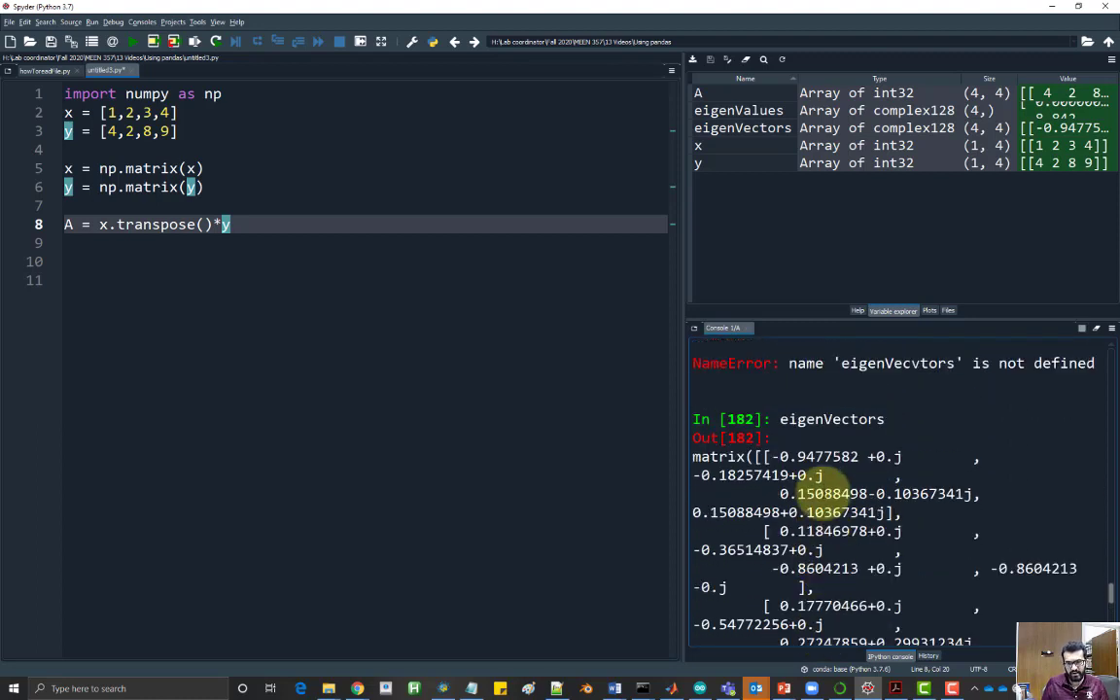
{"action": "scroll", "scroll_direction": "up", "scroll_amount": 3}
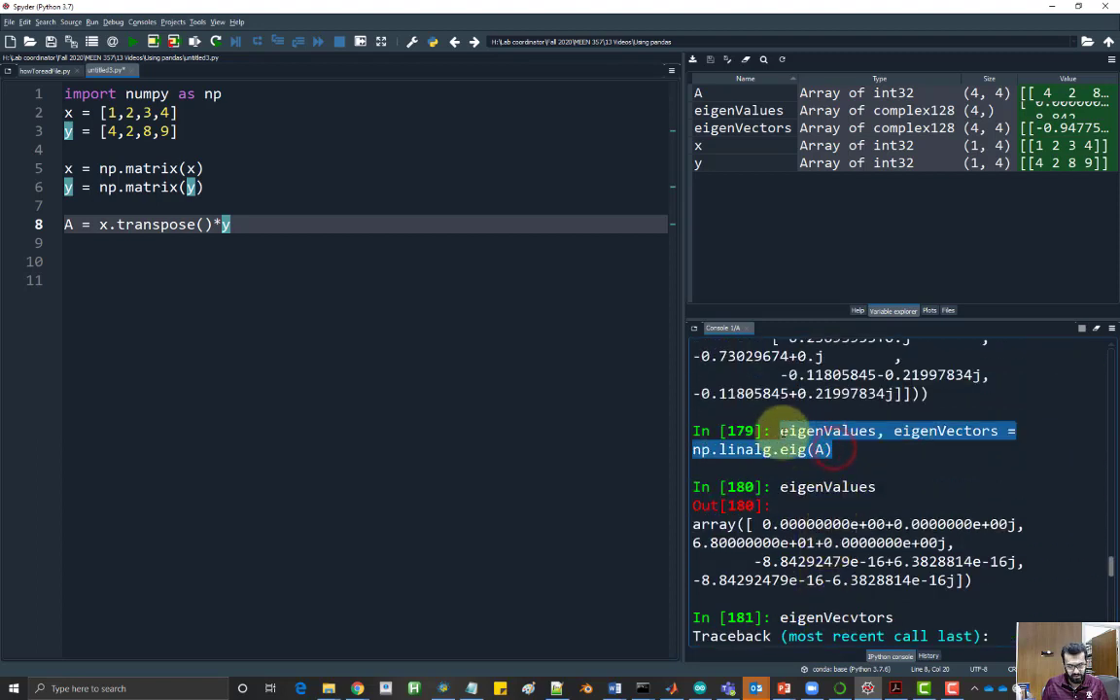
Step: Add eigenValues, eigenVectors = np.linalg.eig(A) on line 9 after A's definition
{"action": "type", "text": "eigenValues, eigenVectors = np.linalg.eig(A)"}
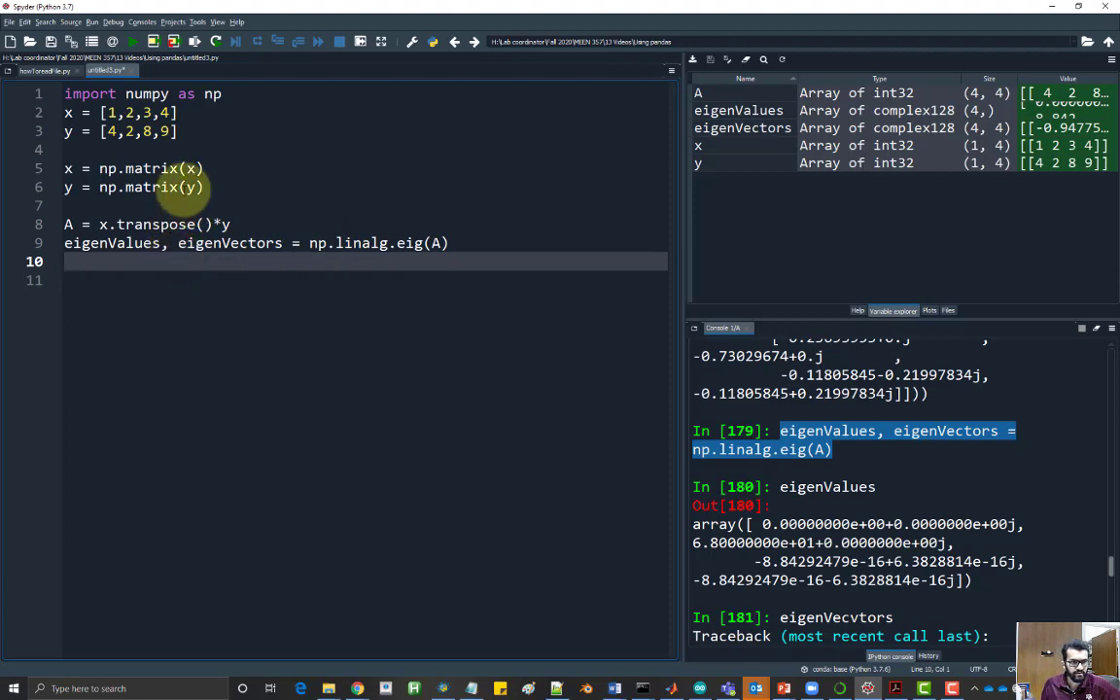
{"action": "mouse_move", "coordinate": [638, 319]}
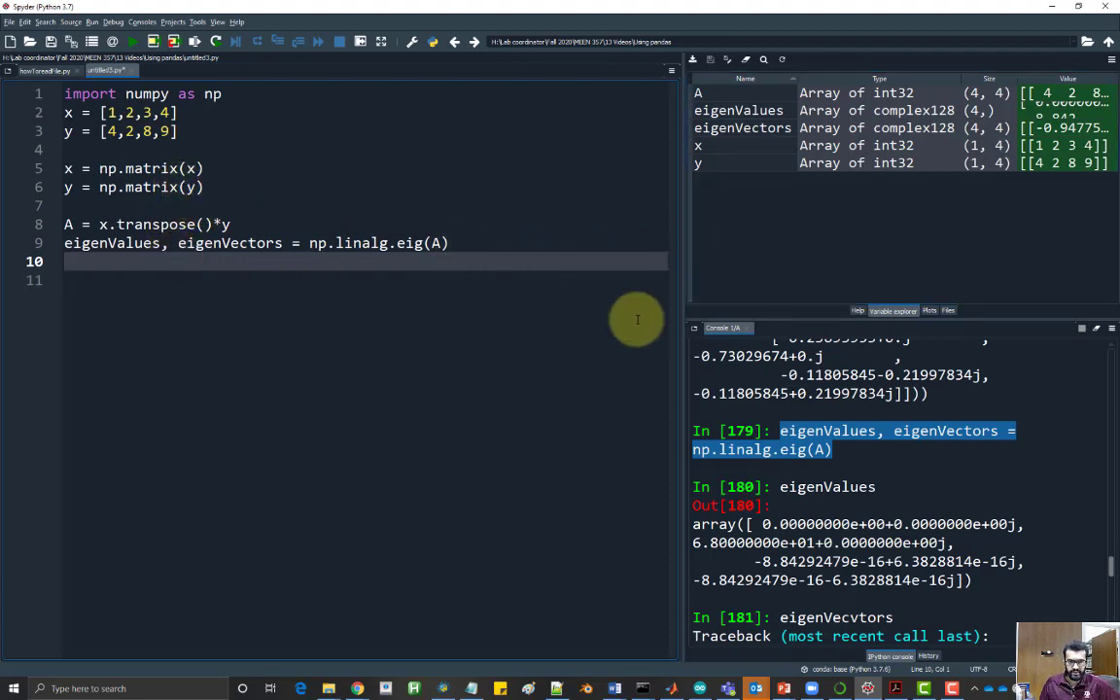